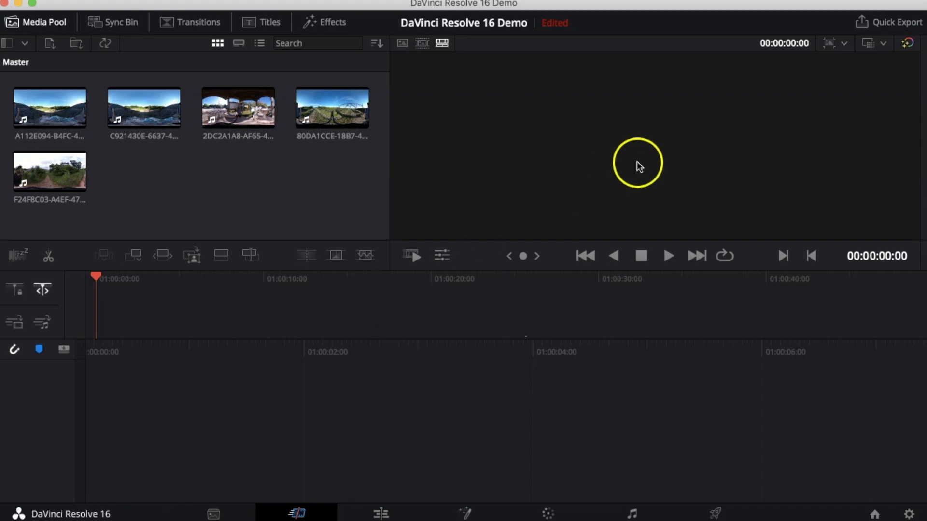
mouse_move(593, 140)
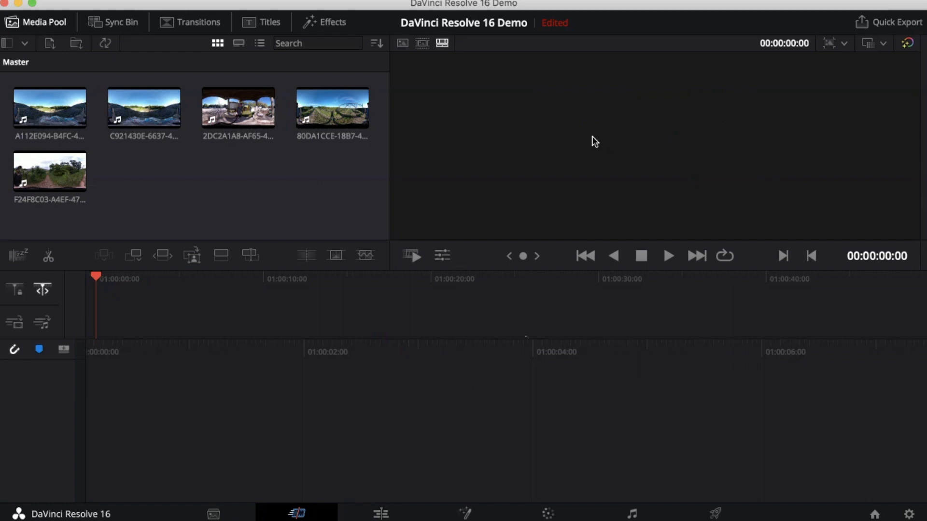
Import five MP4 clips from the Purgatory Videos folder into the media pool.
click(611, 129)
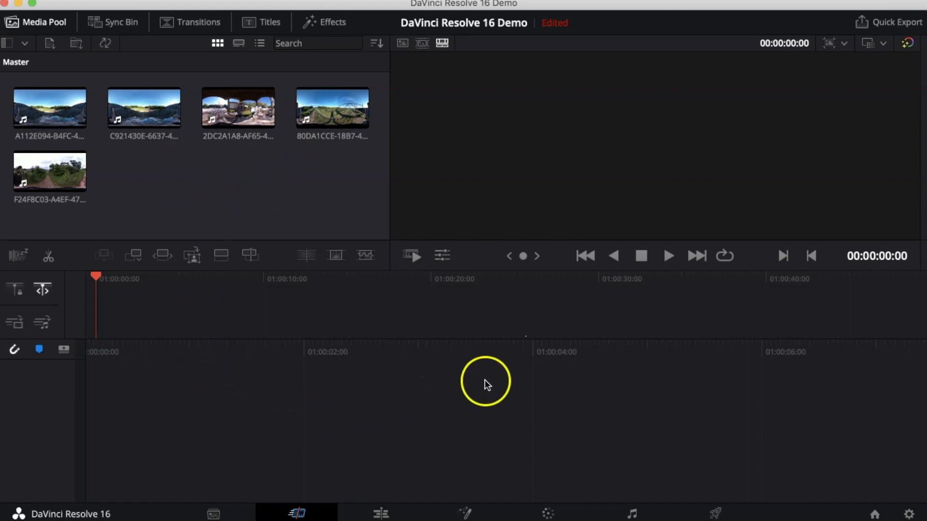
mouse_move(361, 376)
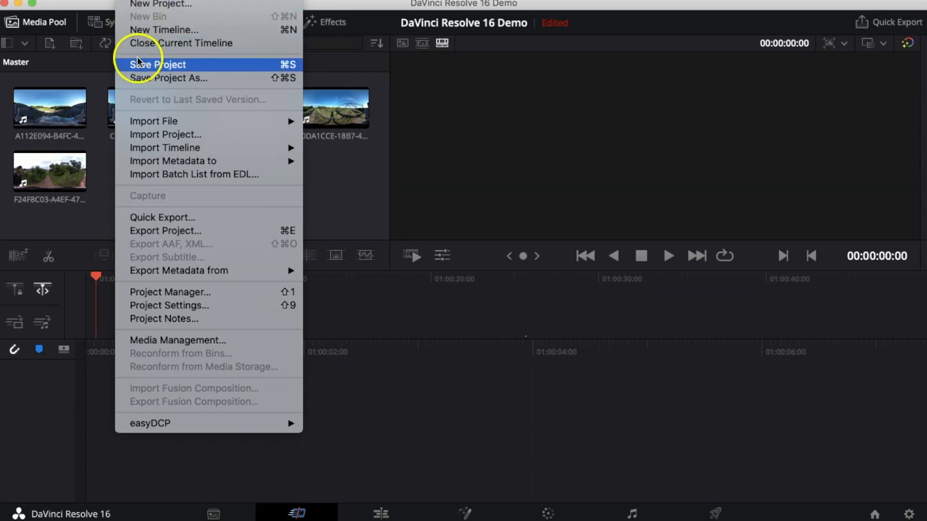
mouse_move(153, 121)
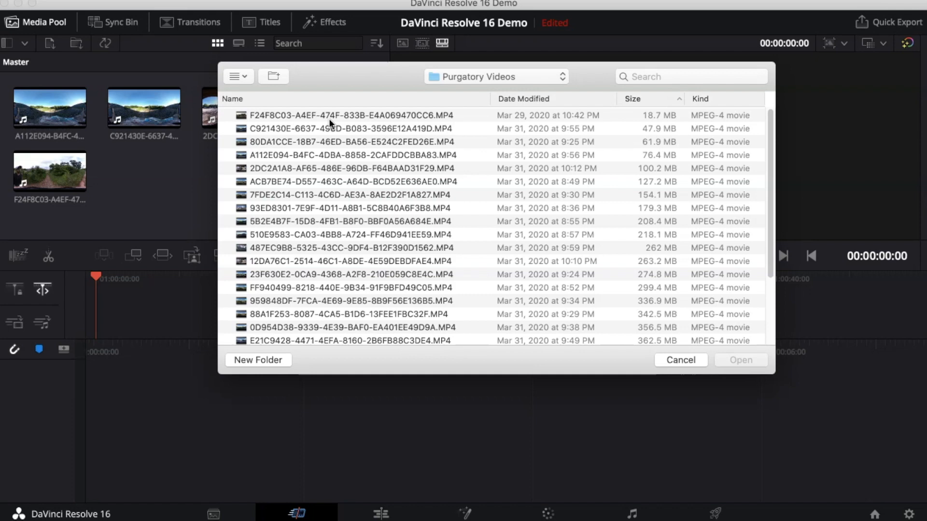
click(351, 181)
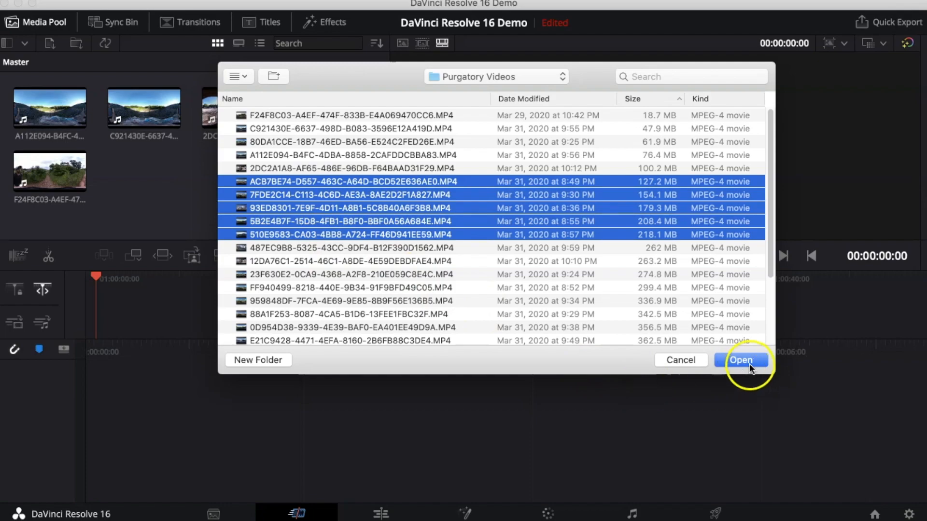
click(741, 360)
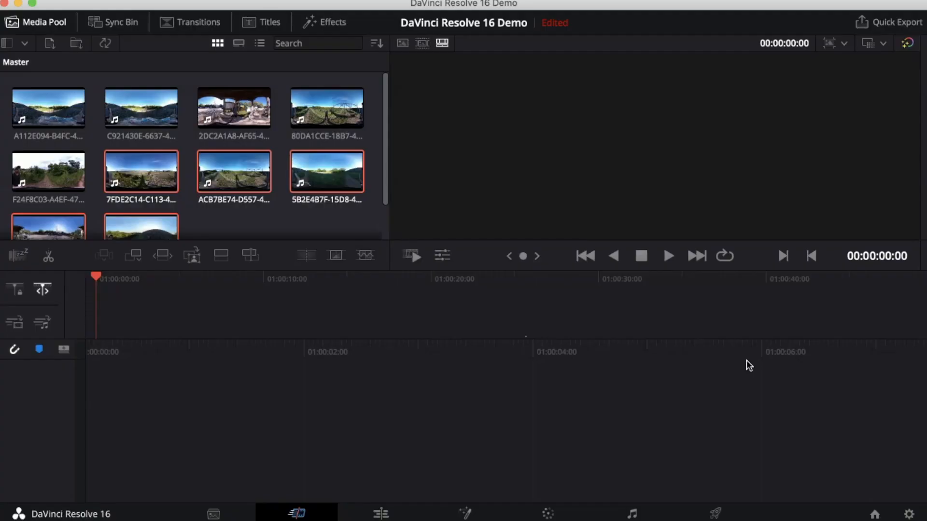
Place a single 360 clip from the media pool onto a new Timeline 1.
click(140, 106)
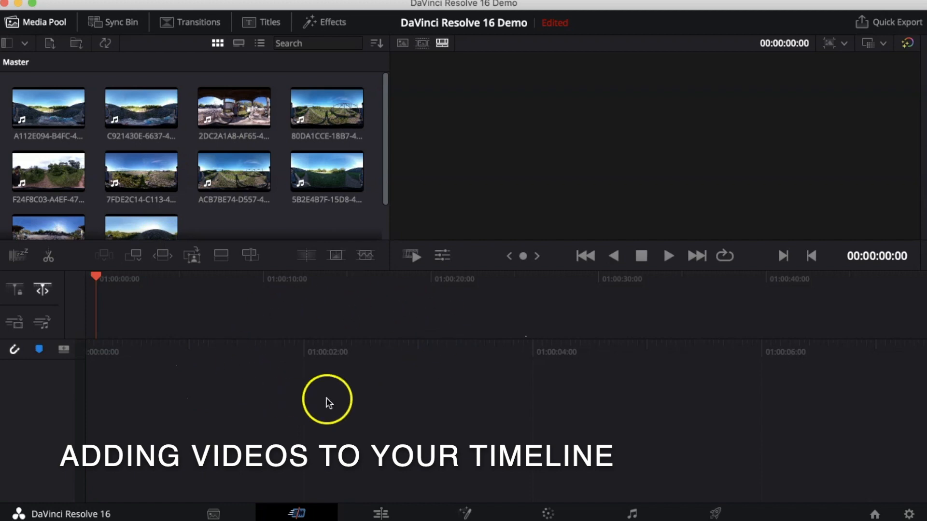
mouse_move(423, 343)
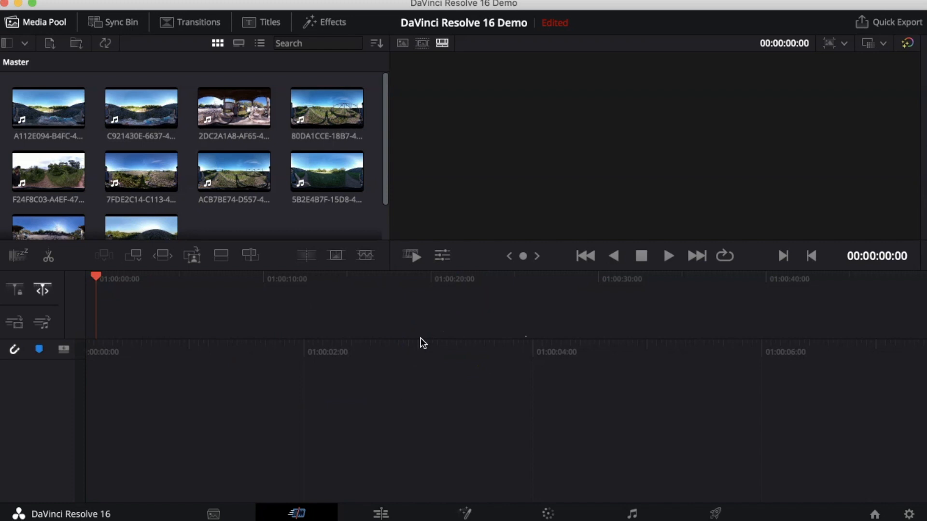
click(140, 109)
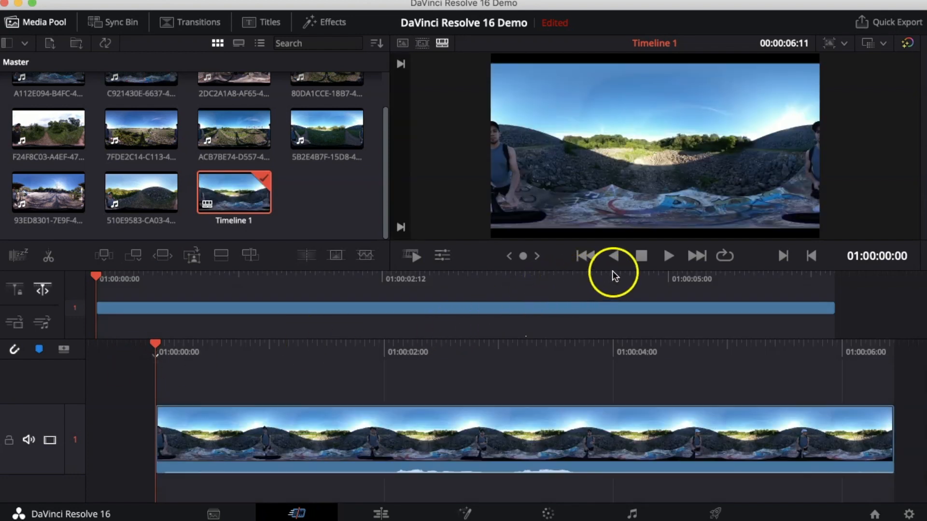
click(667, 255)
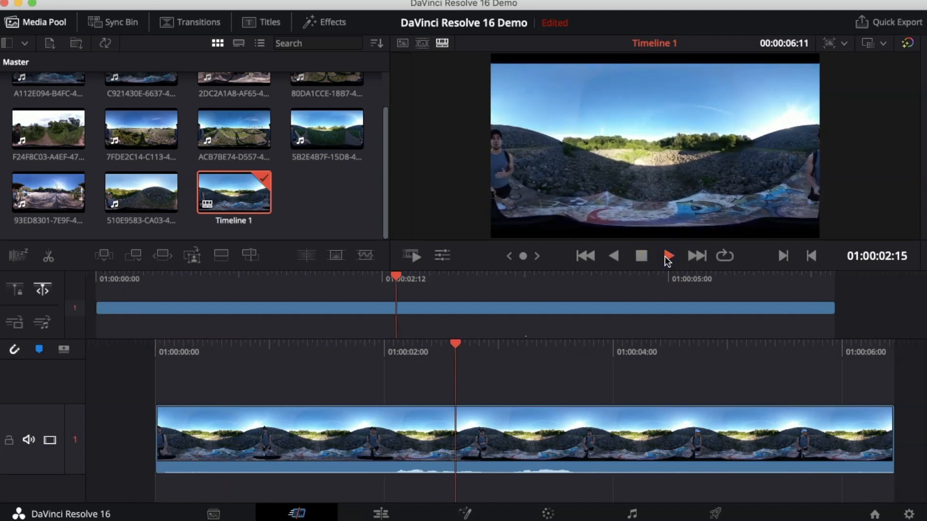
click(668, 256)
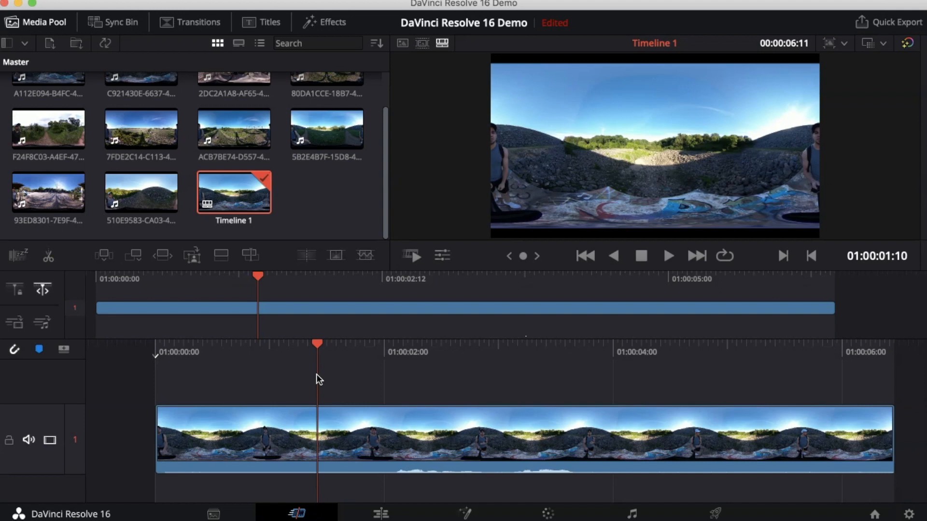
mouse_move(297, 395)
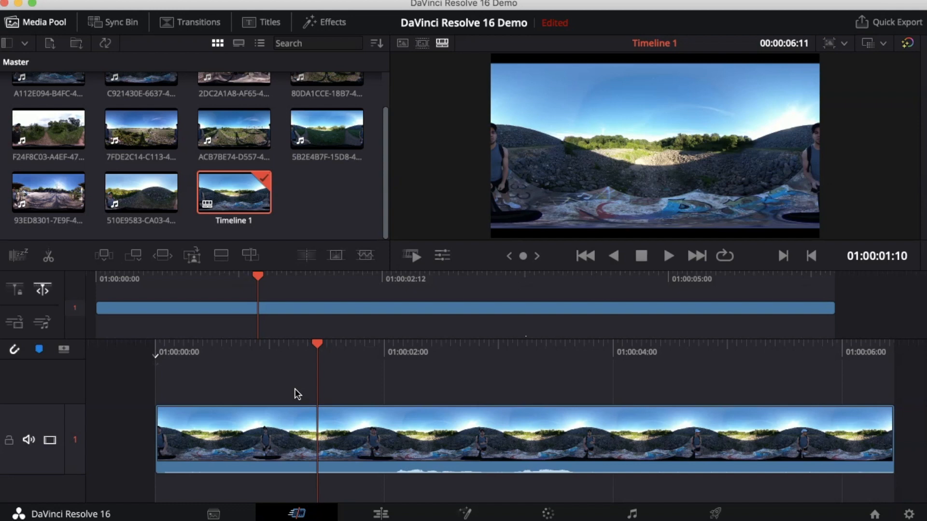
mouse_move(346, 390)
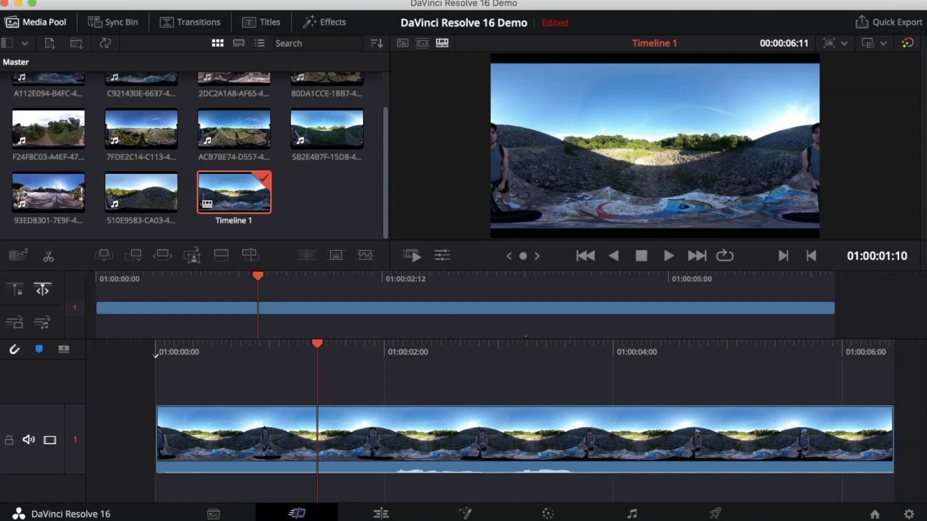
mouse_move(314, 518)
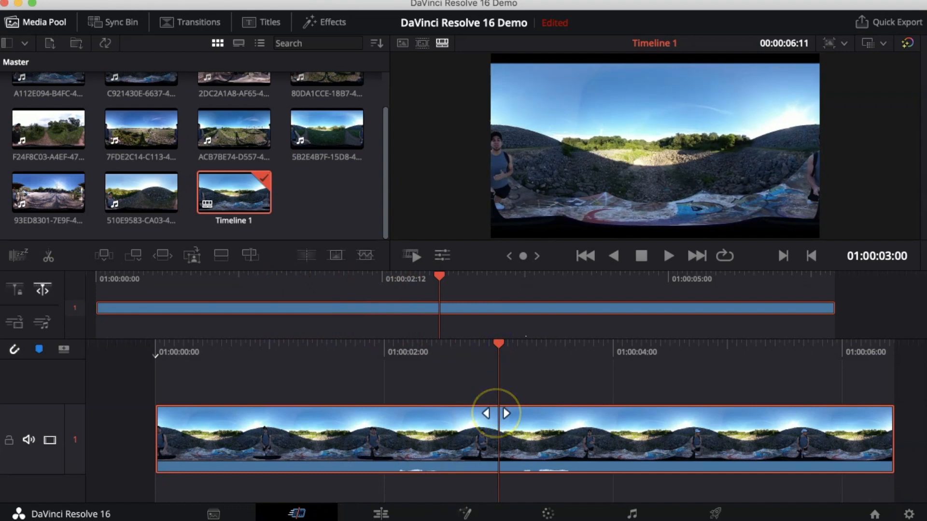
Split the timeline clip at the three-second mark and delete the part after the cut.
right_click(499, 441)
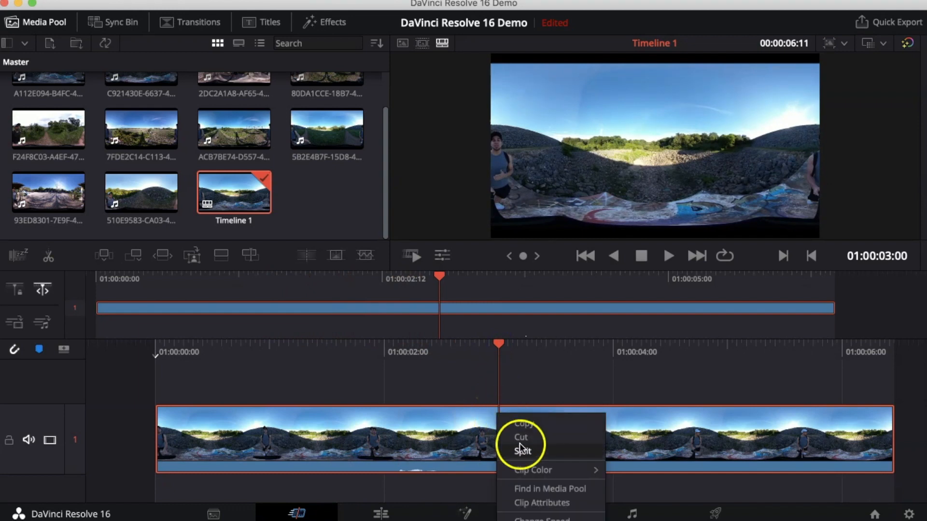
click(522, 451)
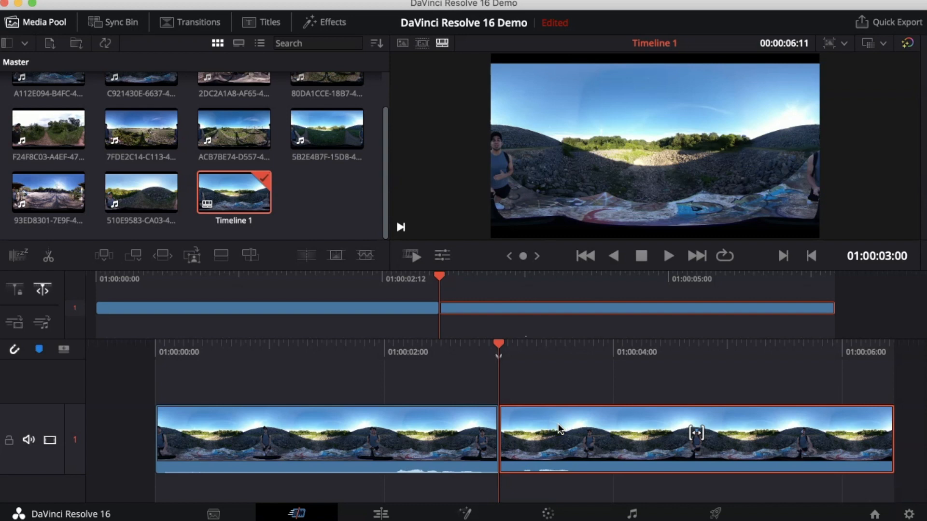
key(delete)
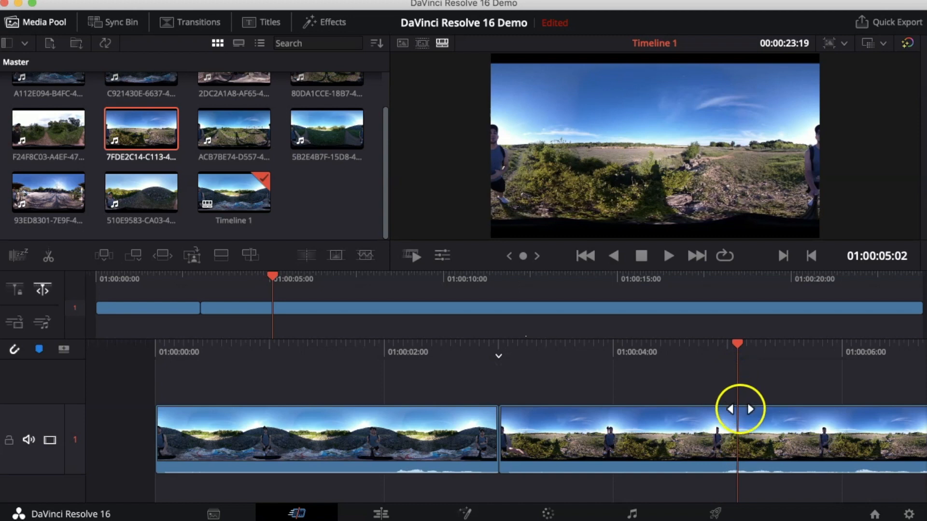
Split the grassy field clip near 01:00:05:02 and select its leftover tail for removal.
right_click(737, 414)
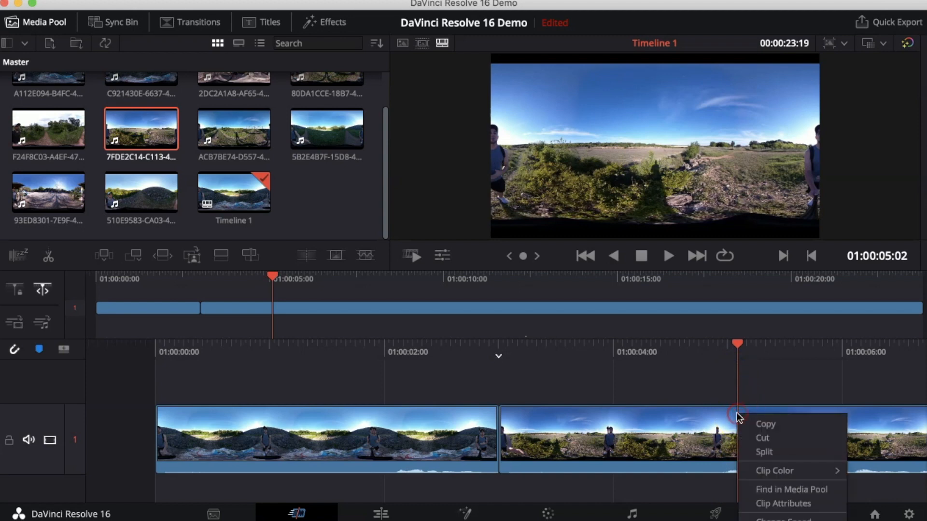
mouse_move(761, 452)
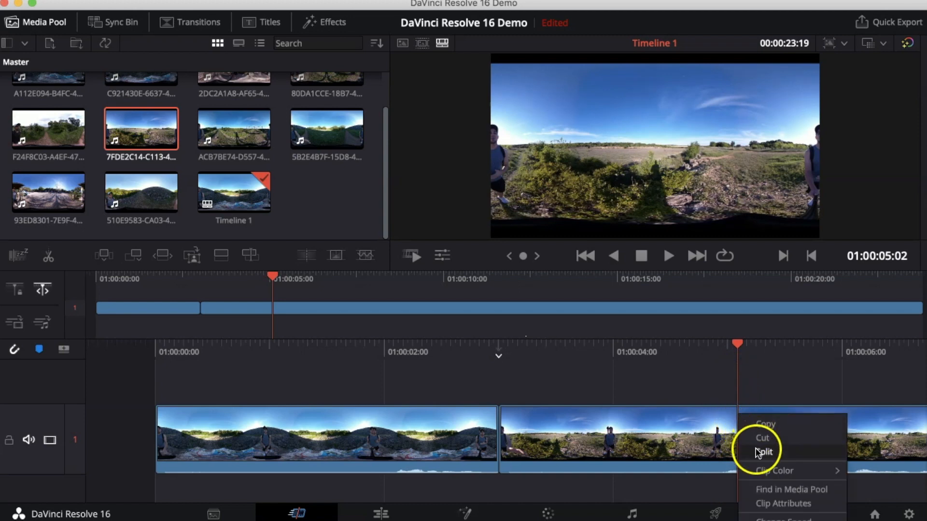
click(763, 453)
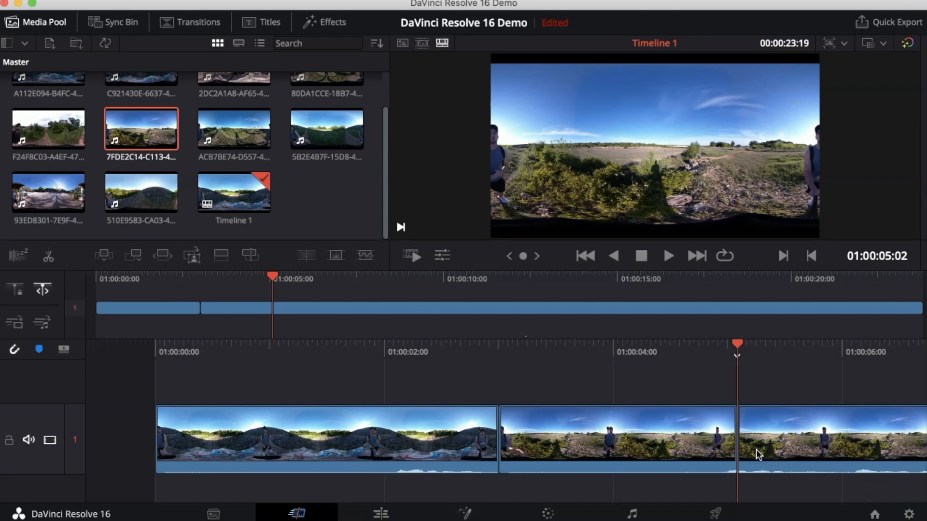
click(798, 439)
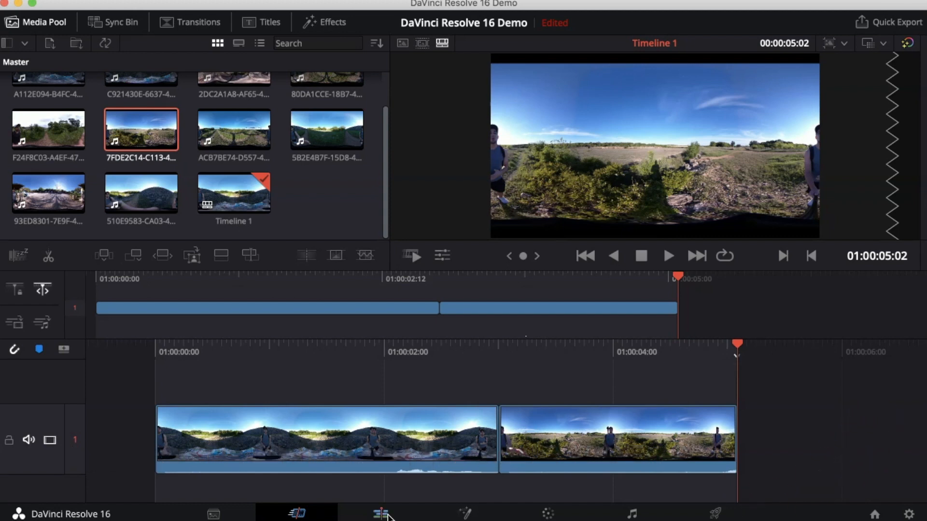
Switch to the Edit page with the Effects Library transitions available.
click(380, 513)
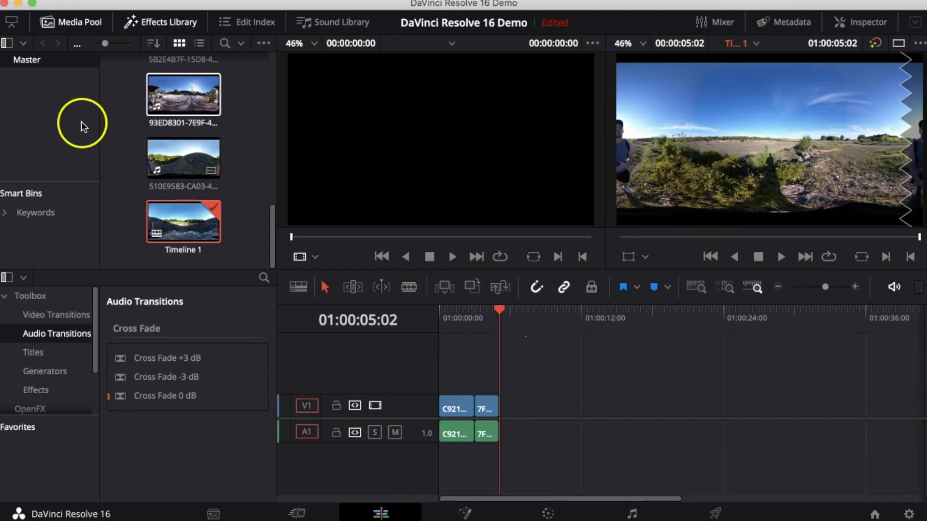
mouse_move(281, 348)
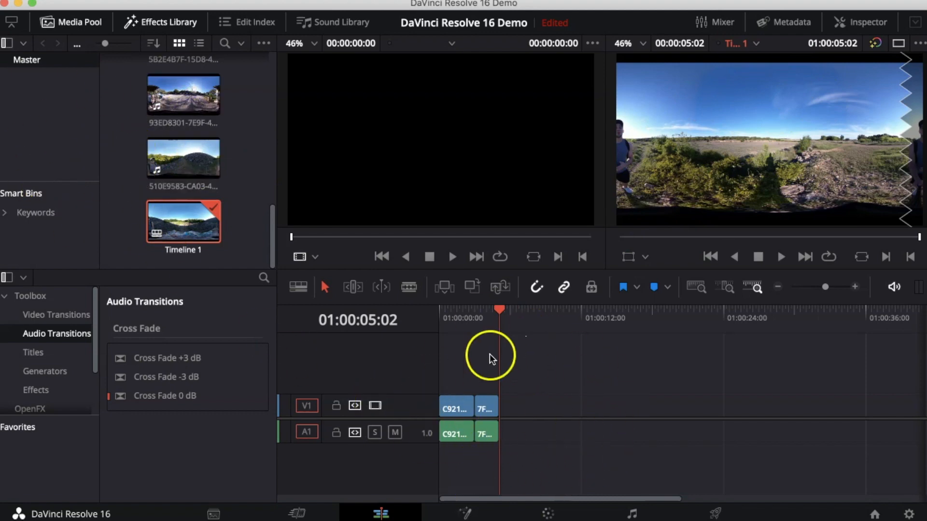
mouse_move(227, 405)
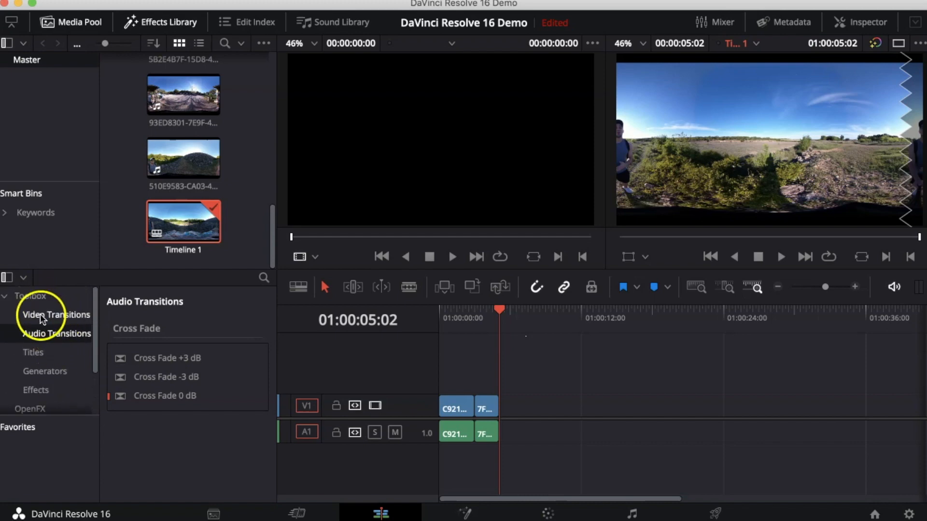
Add a Cross Dissolve from Video Transitions onto the cut between the two V1 clips.
click(56, 315)
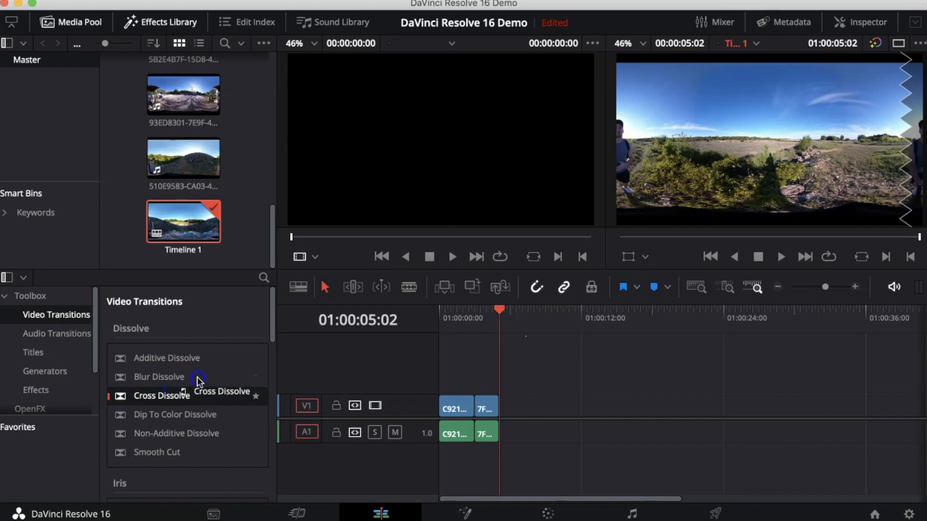
drag(198, 381, 479, 408)
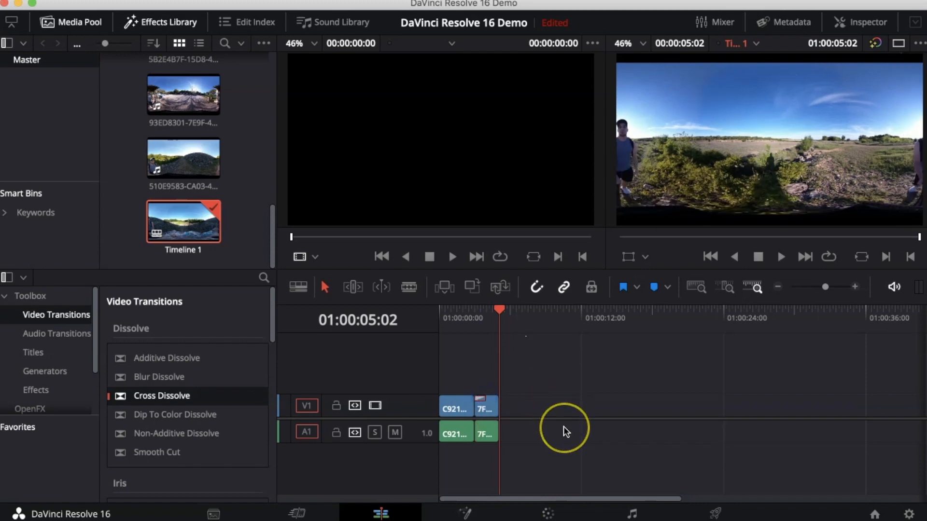
mouse_move(564, 432)
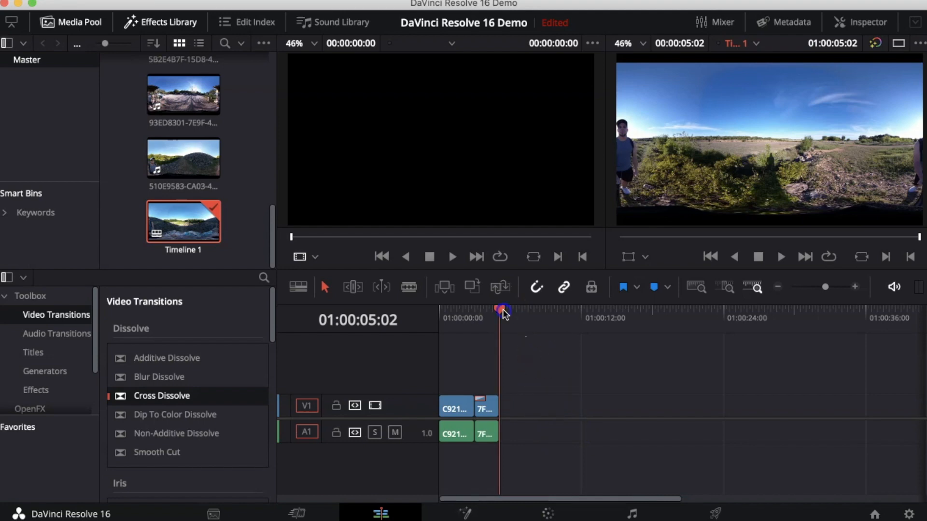
click(441, 310)
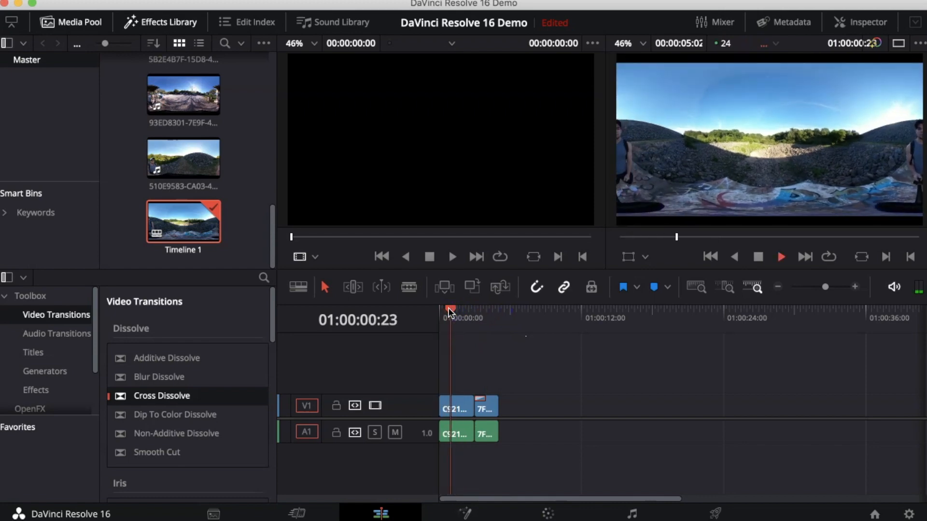
click(474, 310)
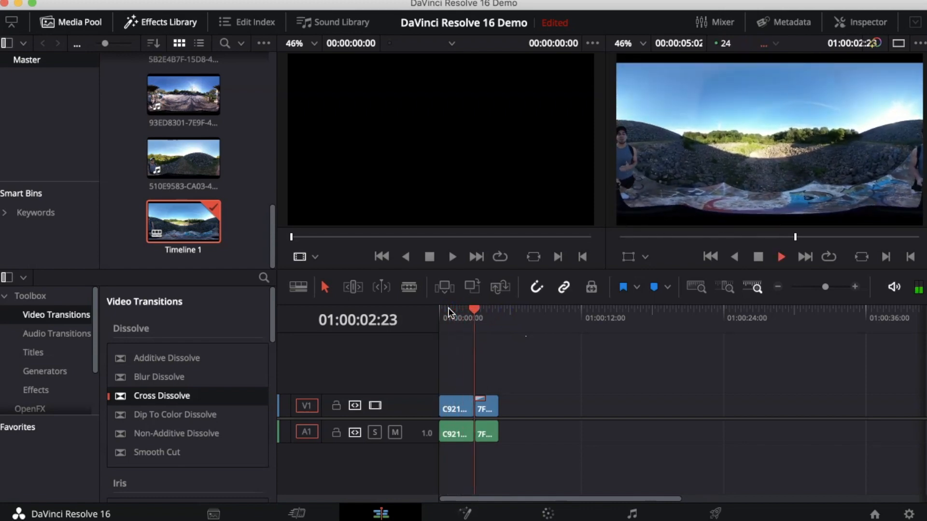
click(491, 309)
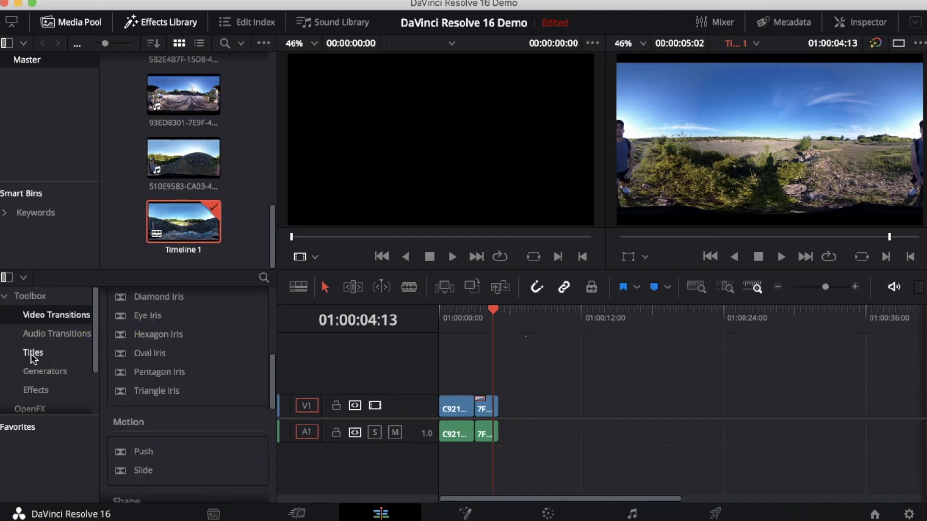
Place a plain Text title from Toolbox Titles on track V2 above the second clip.
click(32, 352)
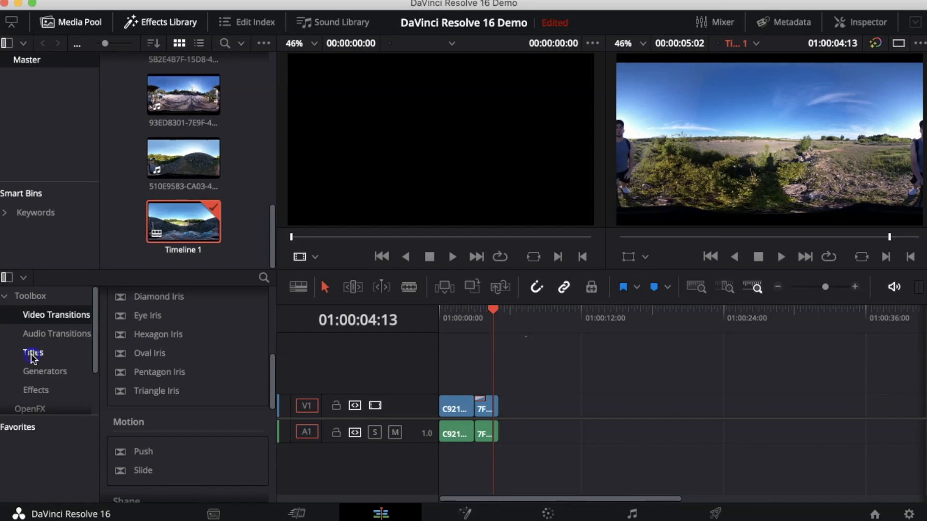
click(32, 353)
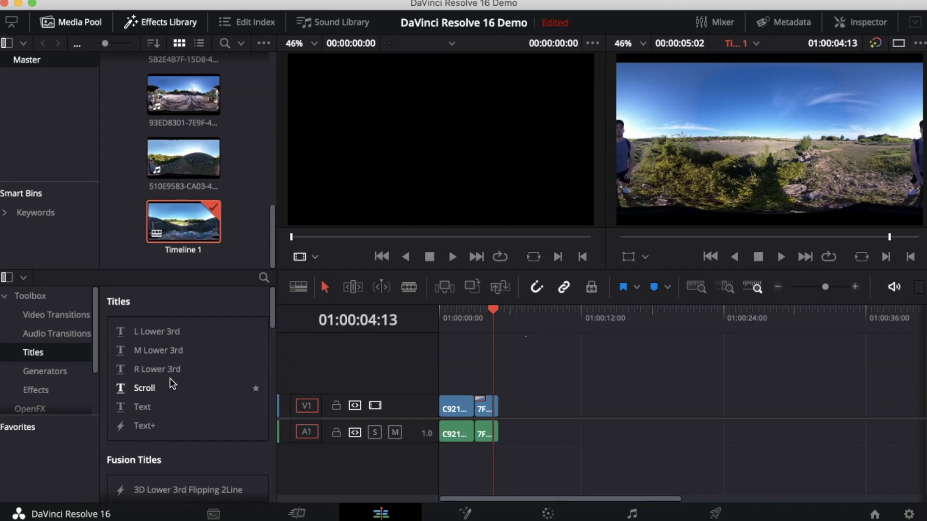
drag(141, 406, 430, 376)
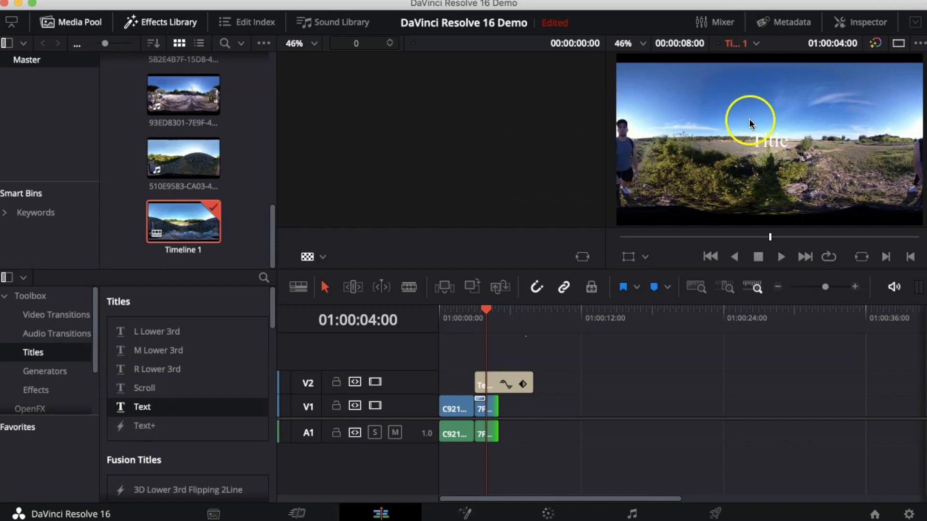
mouse_move(703, 148)
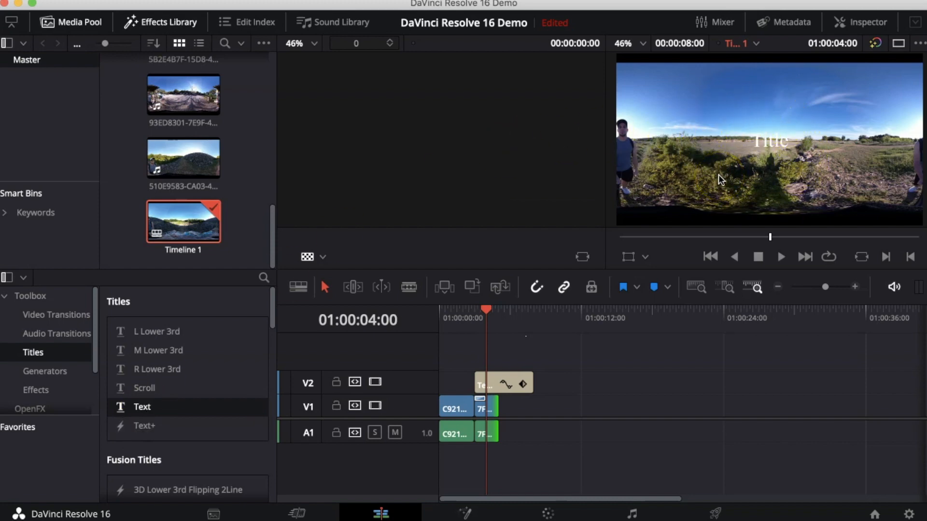
mouse_move(785, 120)
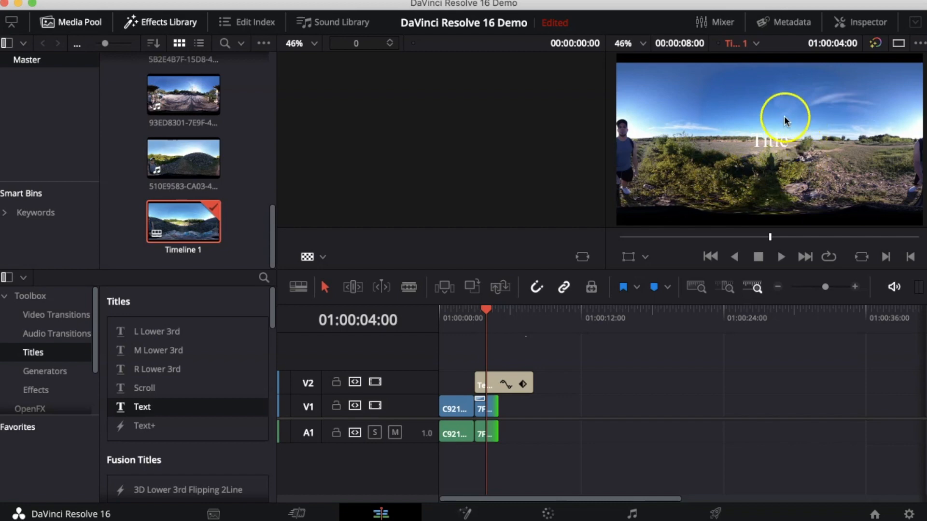
mouse_move(494, 384)
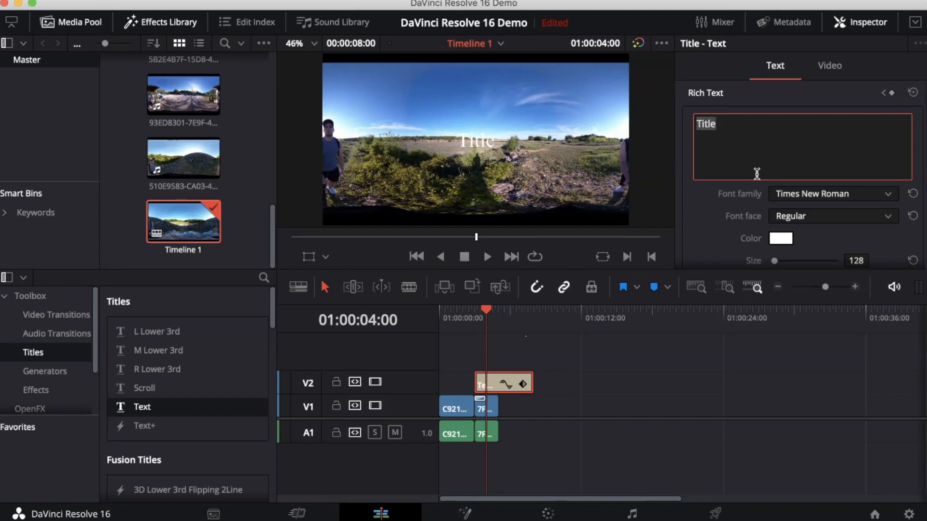
Replace the placeholder text with the name and set the title font to Verdana.
text(Raul Pineda)
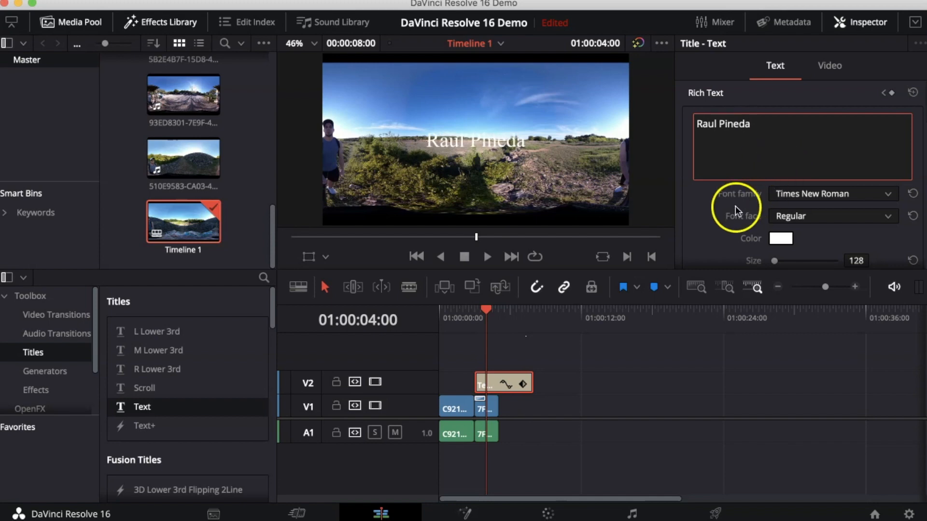
click(832, 190)
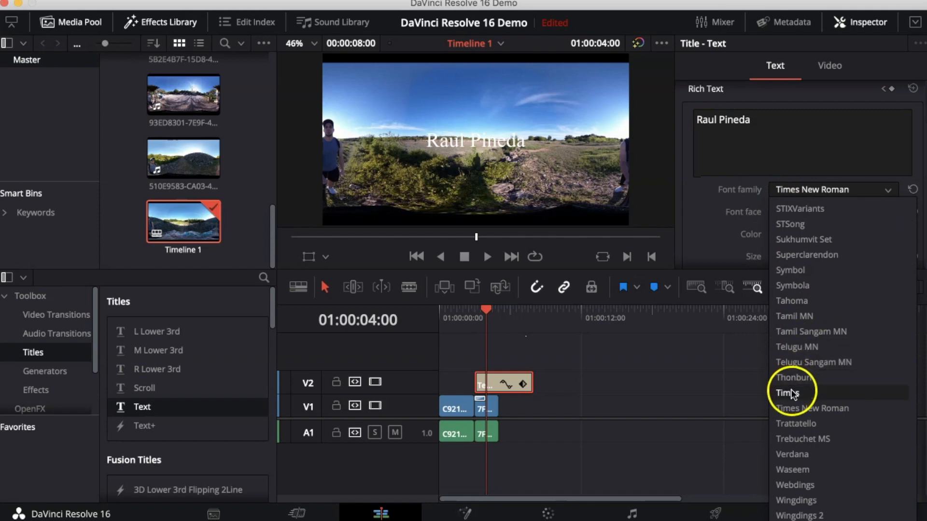
click(787, 393)
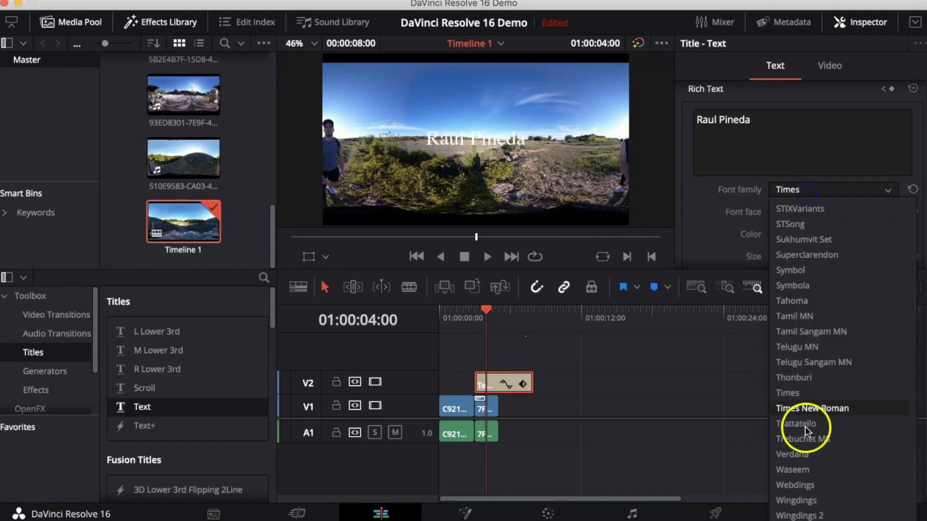
click(792, 454)
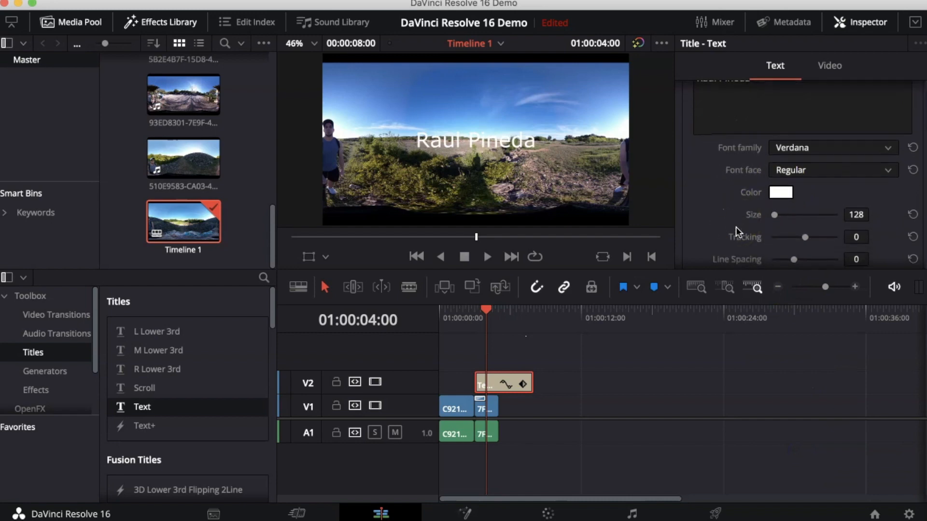
Make the title text black and shrink it to size 89.
click(780, 193)
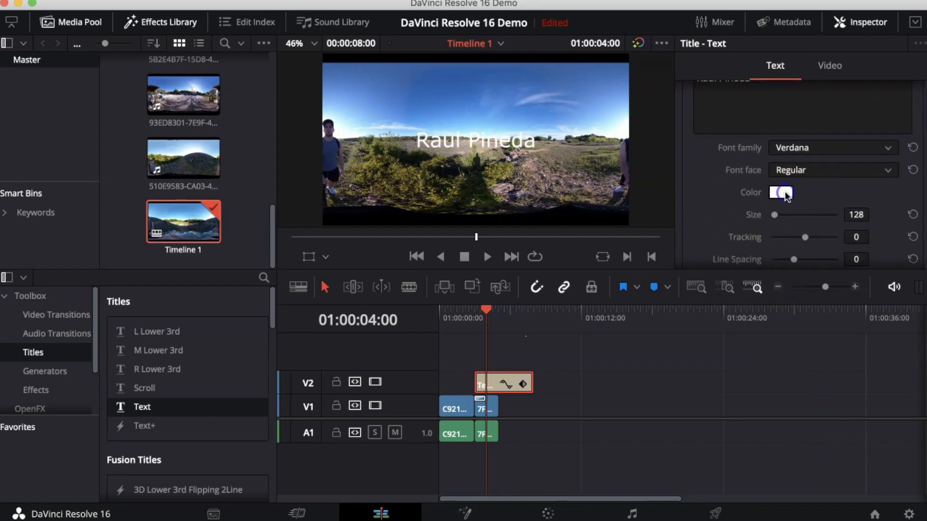
click(780, 192)
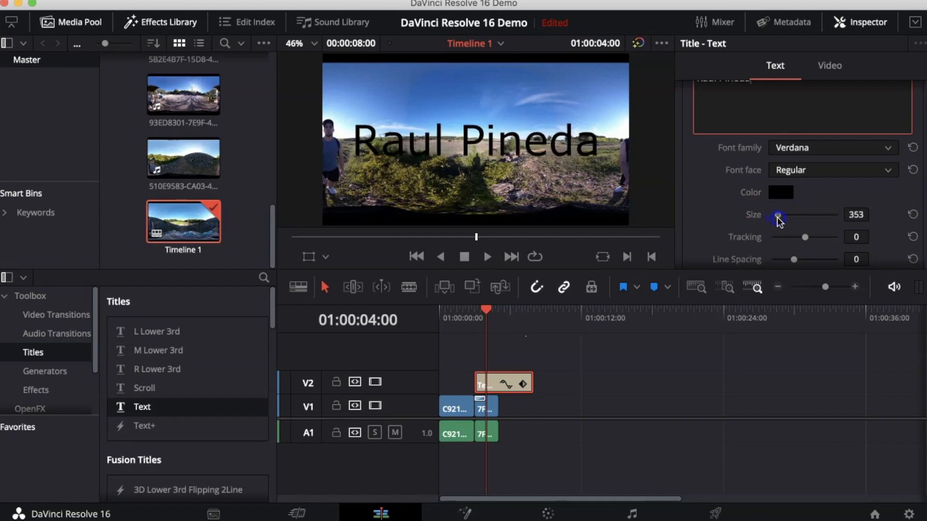
drag(778, 217, 773, 217)
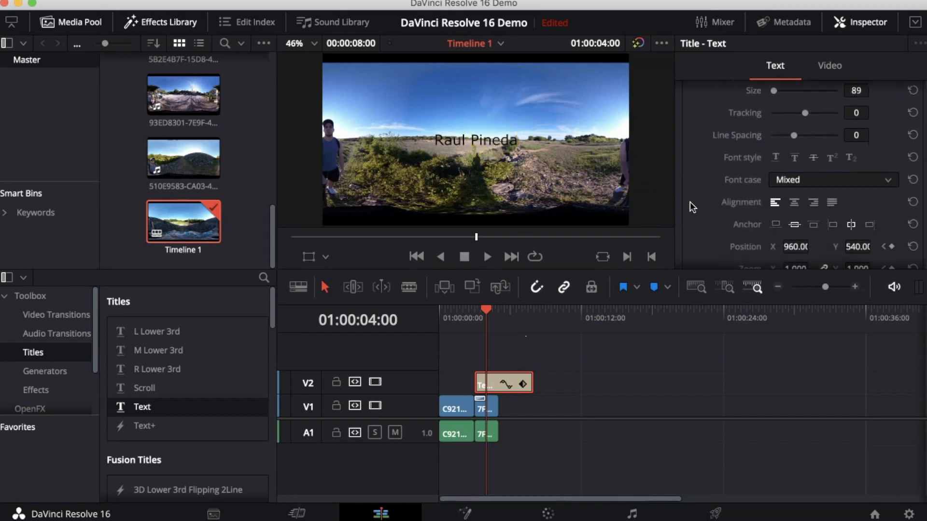
scroll(down, 3)
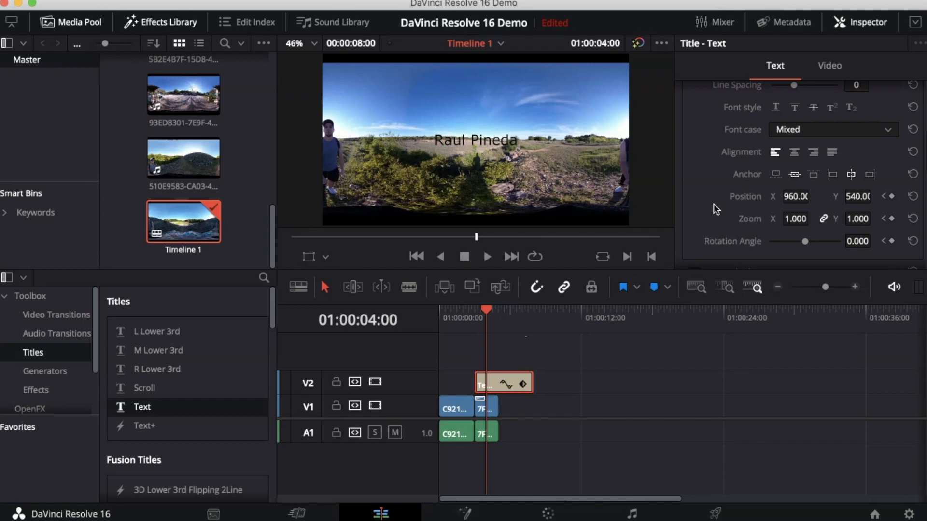
scroll(down, 3)
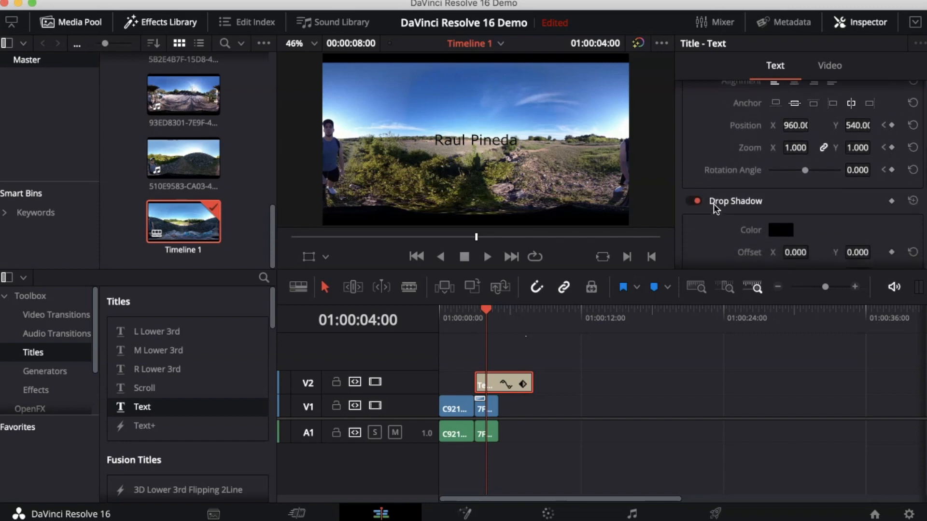
scroll(down, 3)
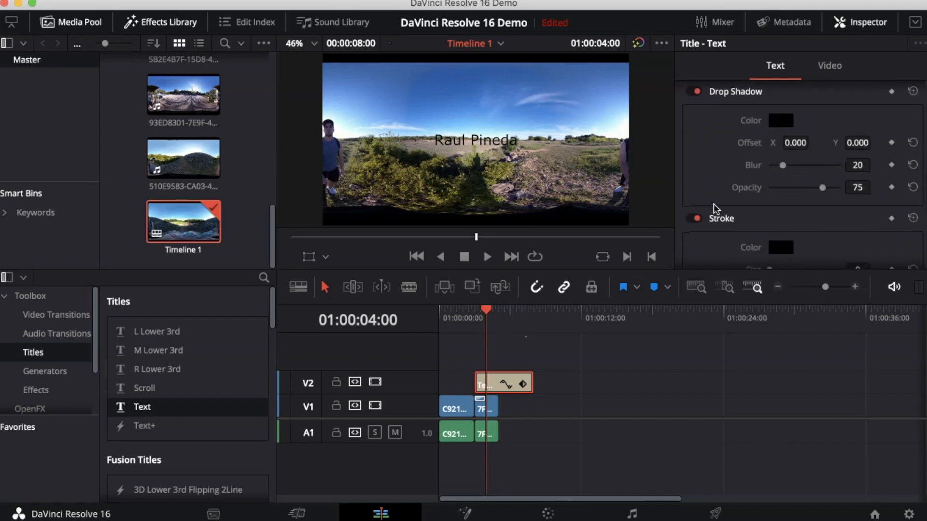
scroll(down, 3)
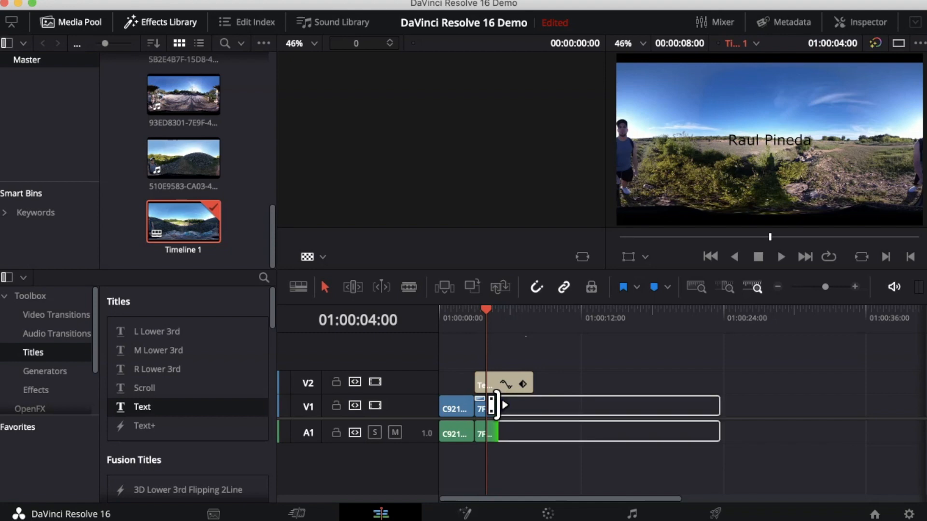
Extend the second clip to about 14 seconds and preview from the six-second mark.
drag(497, 408, 585, 411)
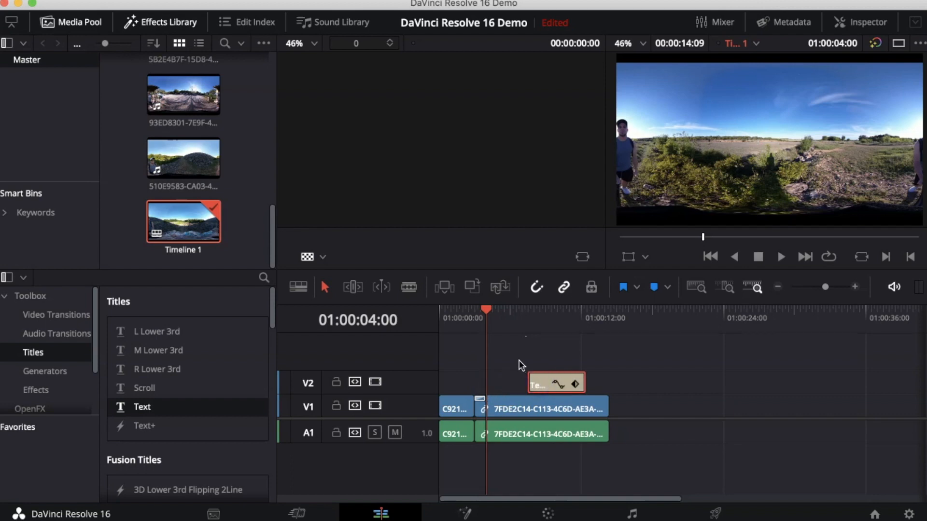
click(503, 311)
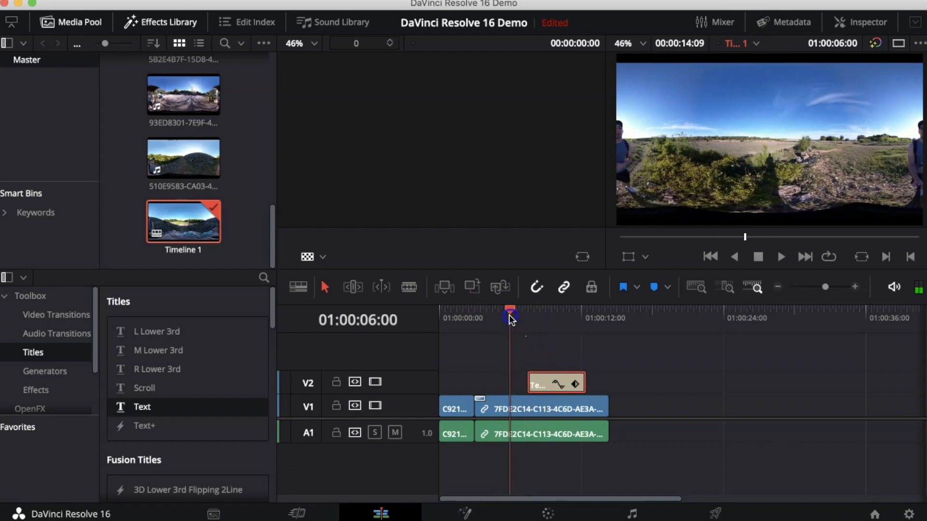
click(779, 256)
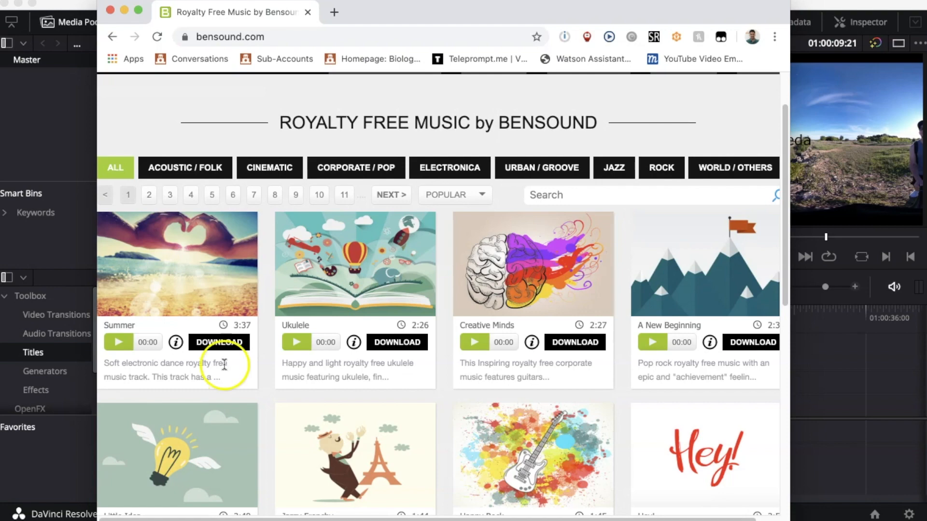
Start the download of the Summer track to show its licence options.
click(219, 342)
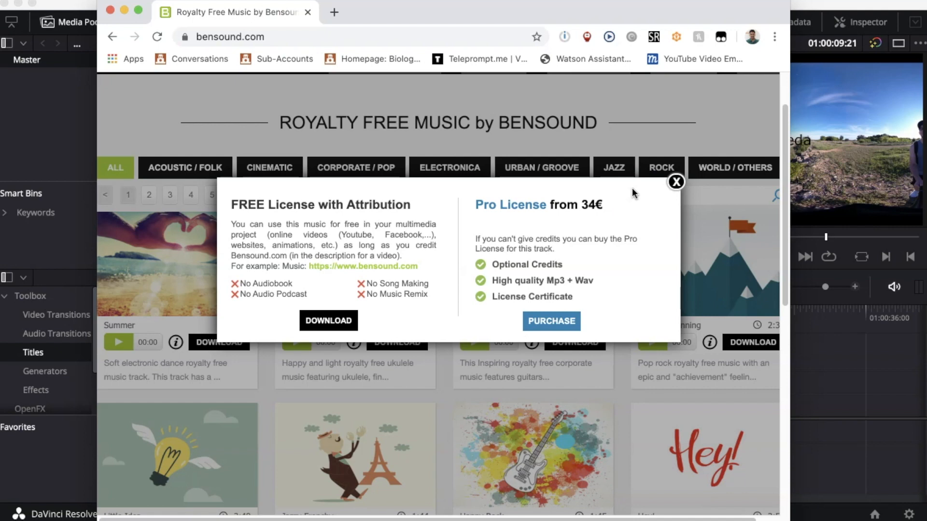
mouse_move(303, 214)
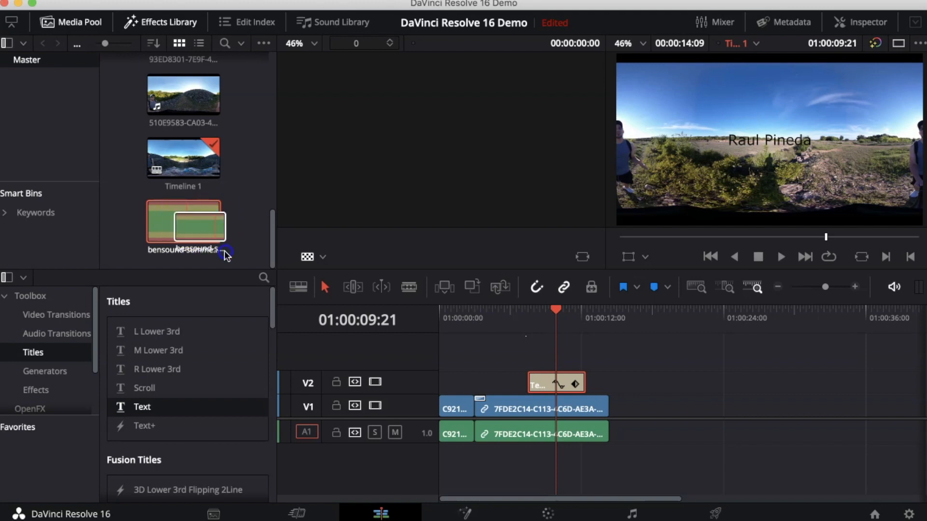
drag(183, 224, 514, 456)
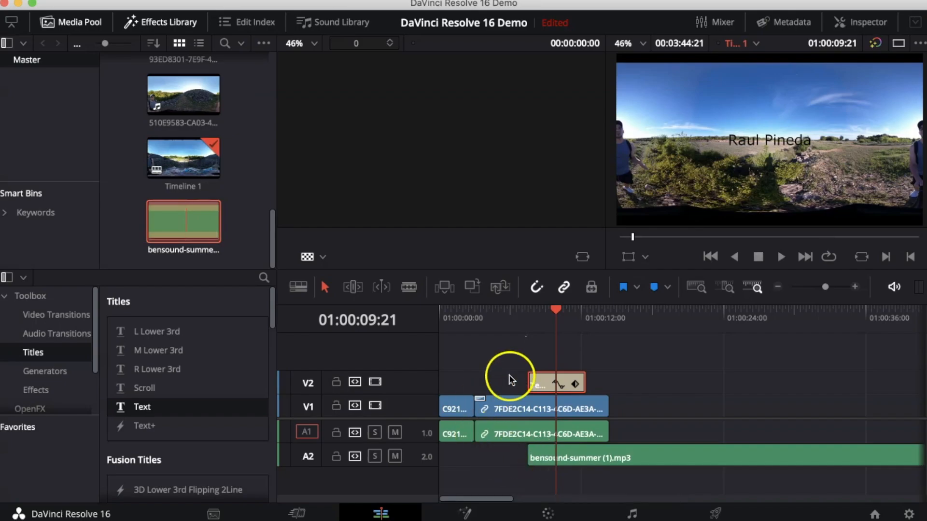
mouse_move(547, 338)
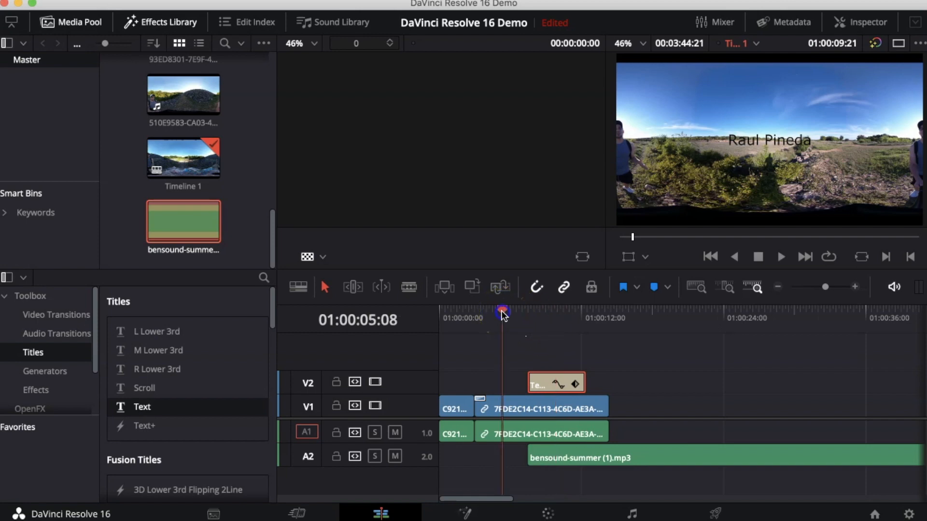
click(780, 256)
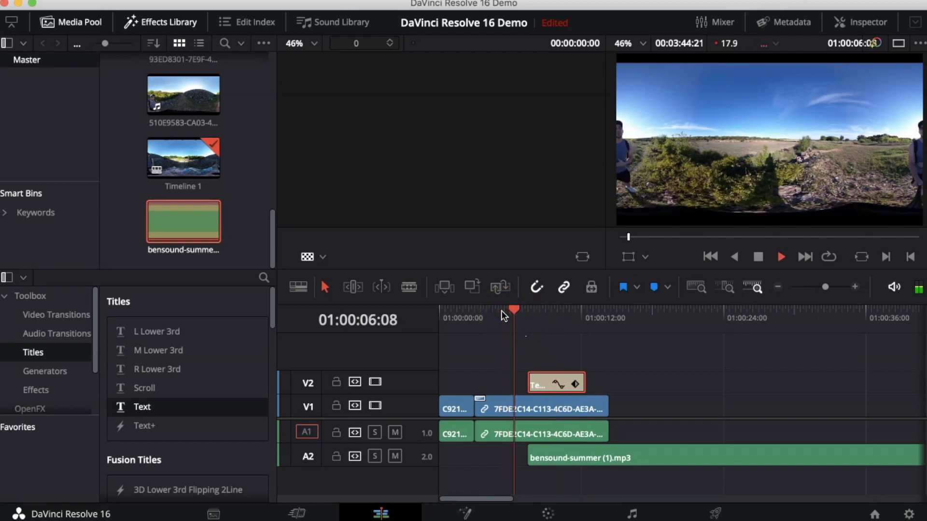
click(539, 310)
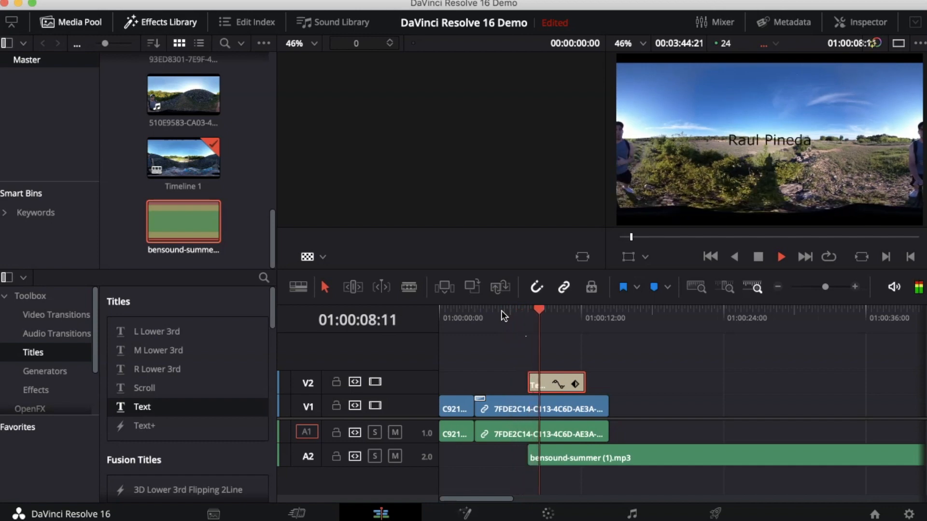
click(779, 257)
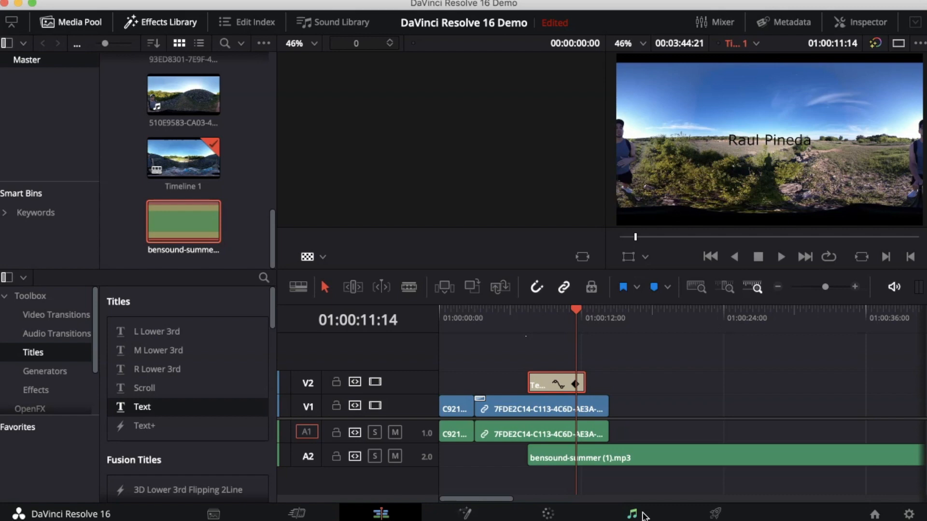
Switch to the Fairlight page and select the bensound music clip on Audio 2.
click(630, 513)
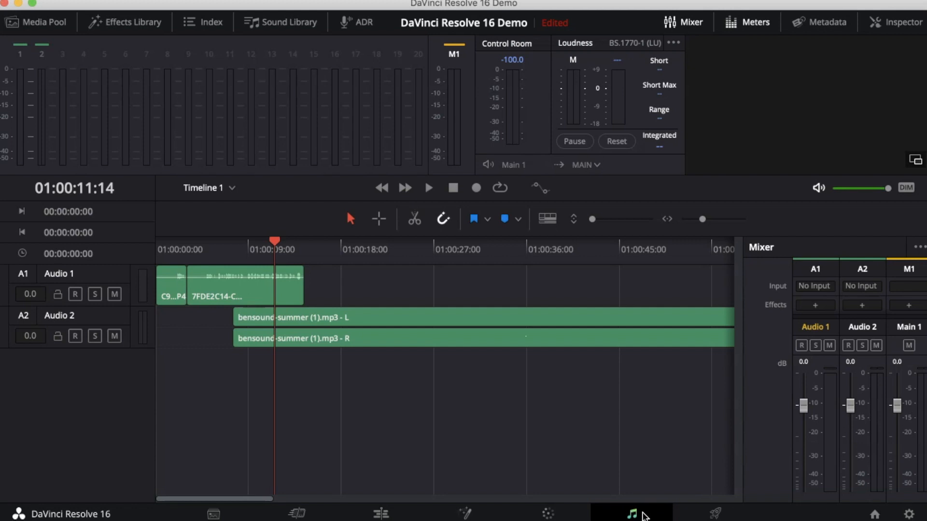
click(574, 413)
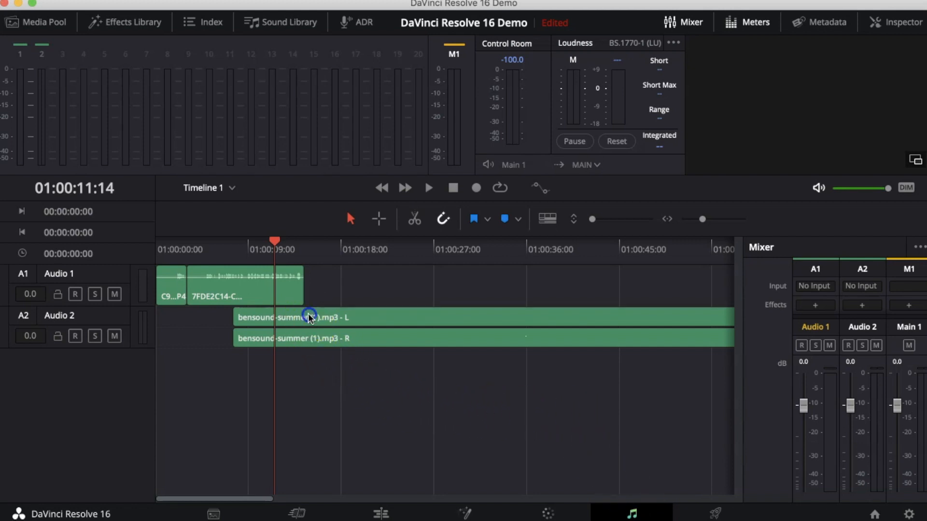
click(307, 318)
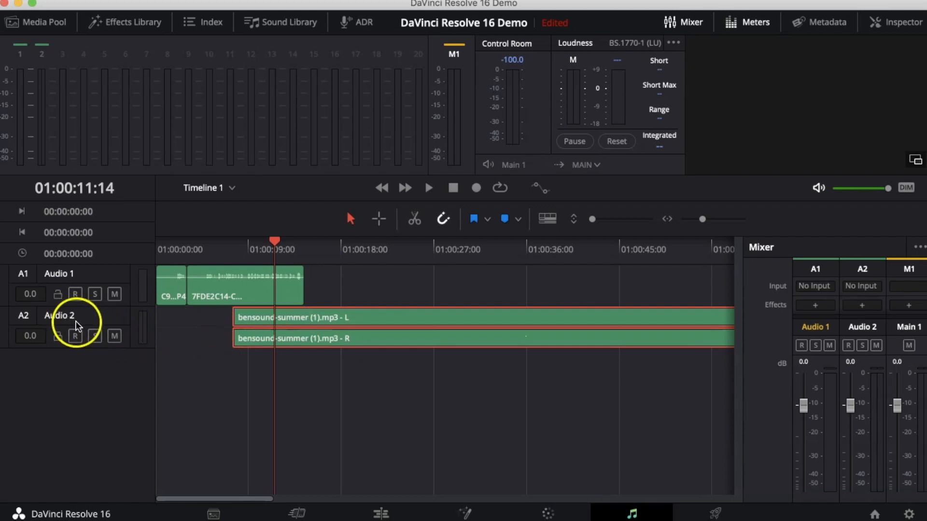
mouse_move(67, 322)
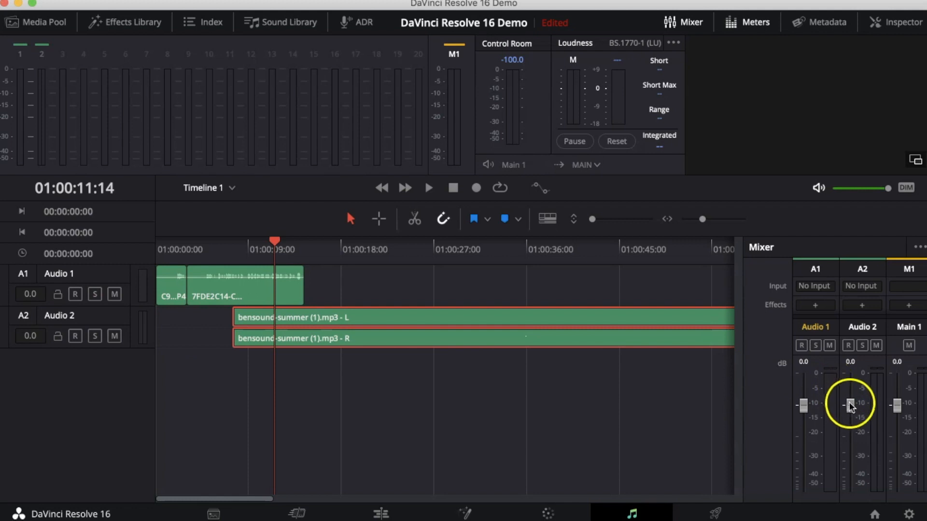
Drag the A2 mixer fader down so the music sits at about -20 dB.
drag(850, 405, 850, 424)
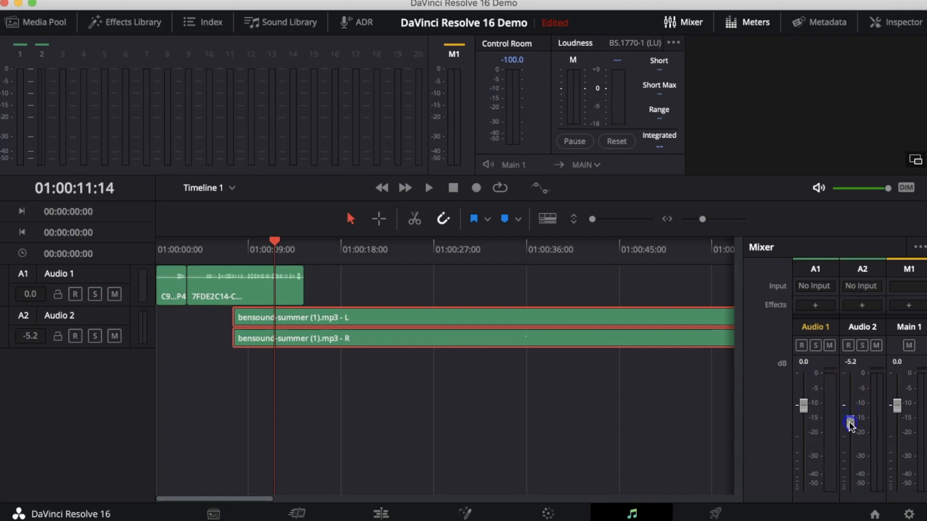
drag(850, 421, 850, 450)
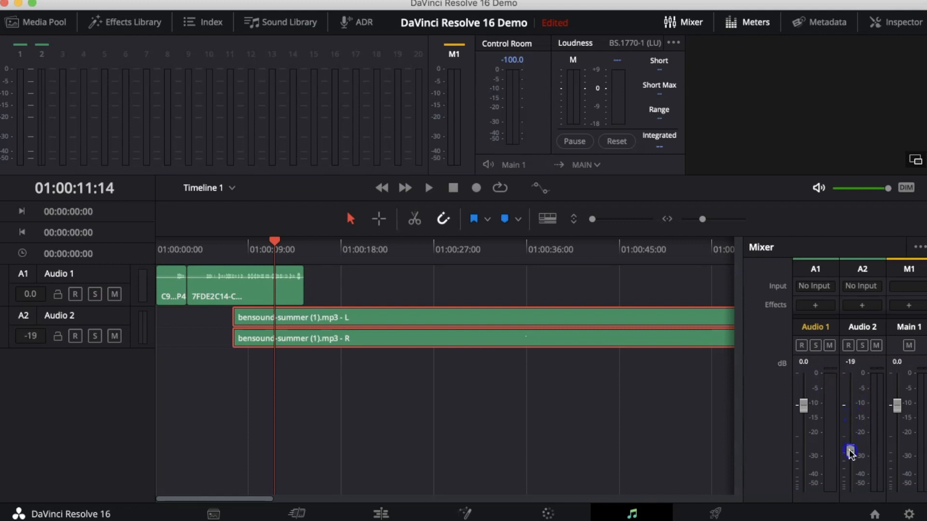
drag(850, 450, 850, 456)
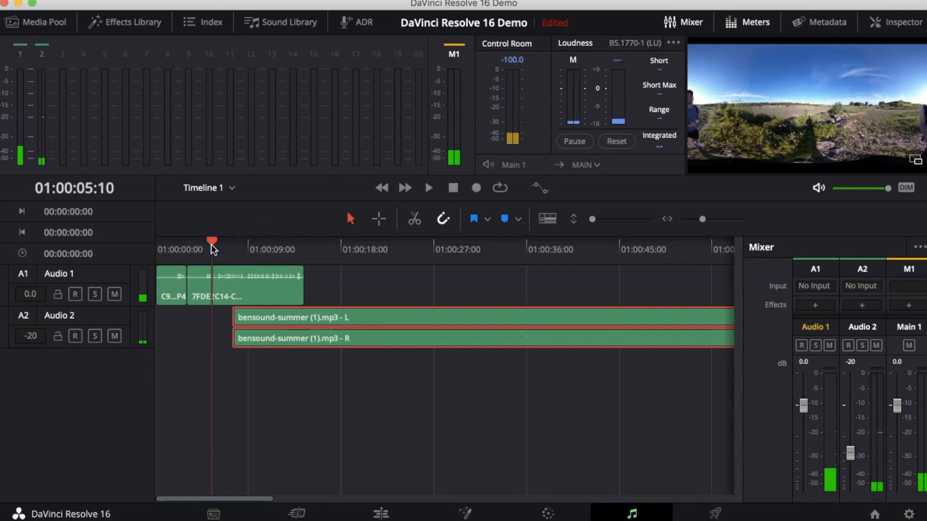
Play back from just before the title to check the music level.
click(428, 187)
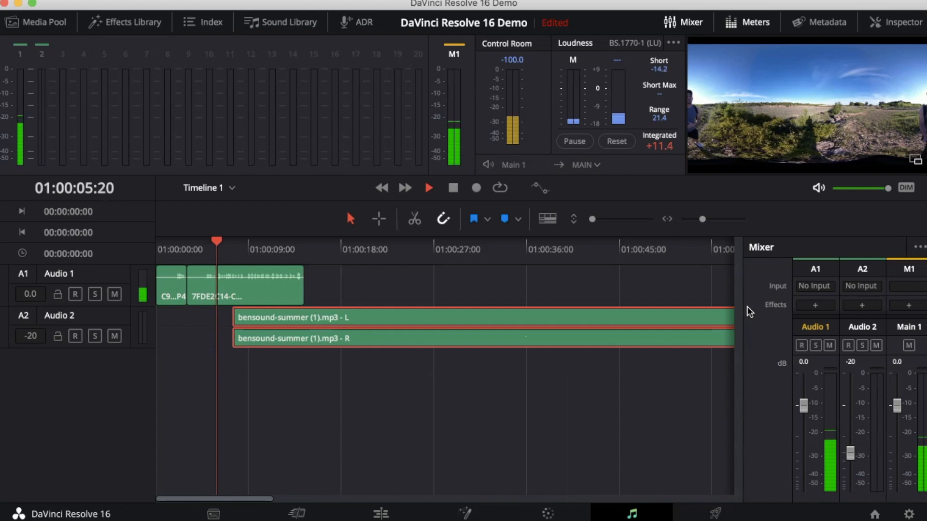
click(429, 187)
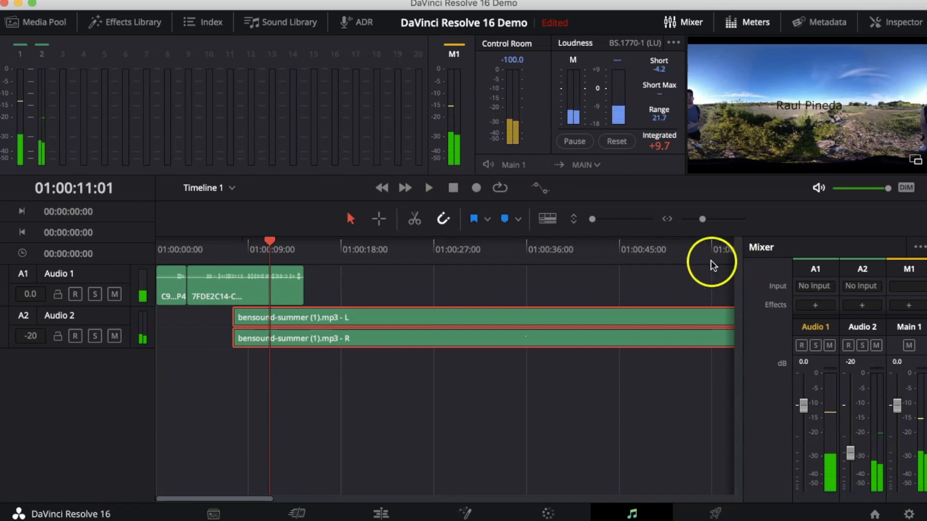
mouse_move(214, 250)
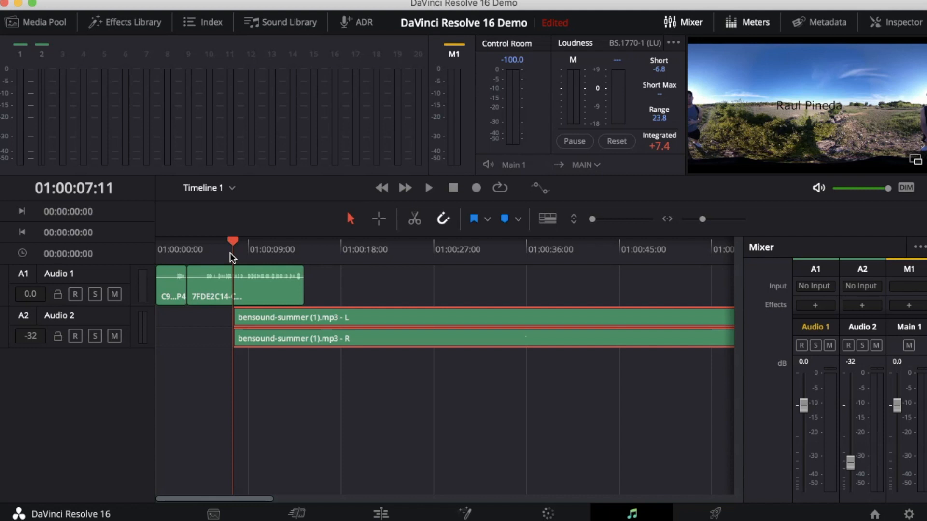
click(427, 188)
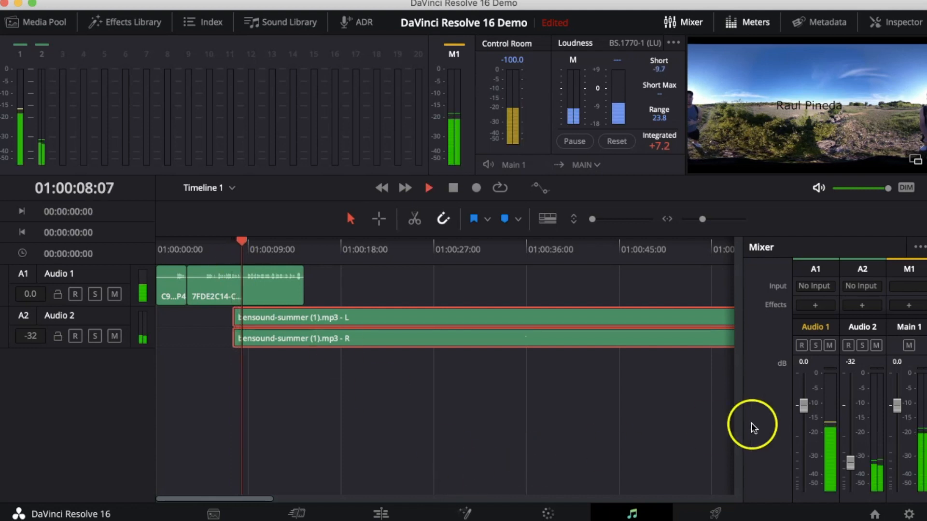
Fine-tune the Audio 2 fader to about -23 dB and stop playback.
drag(850, 466, 850, 455)
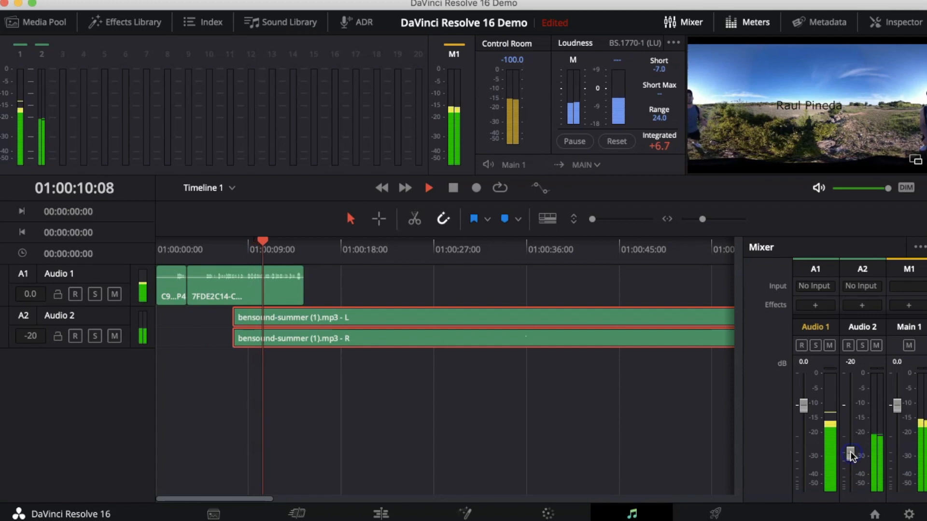
drag(851, 452, 852, 459)
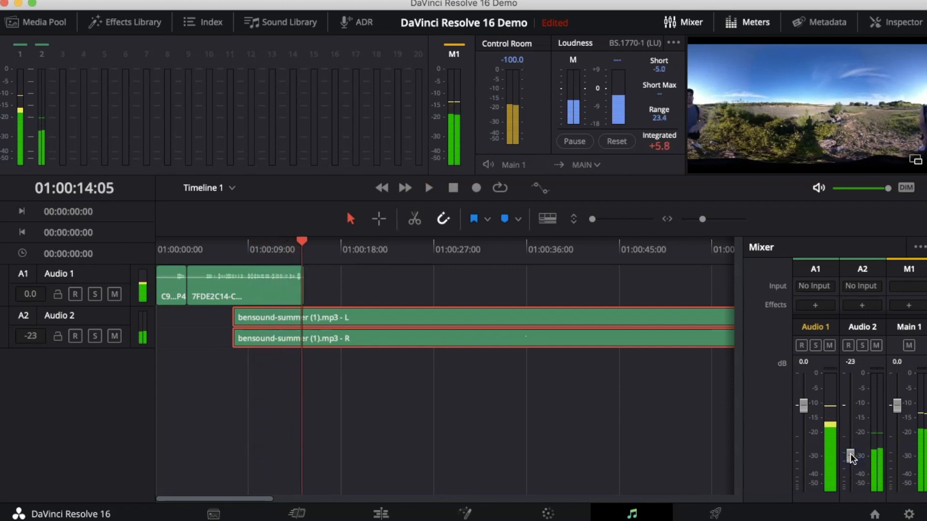
click(296, 513)
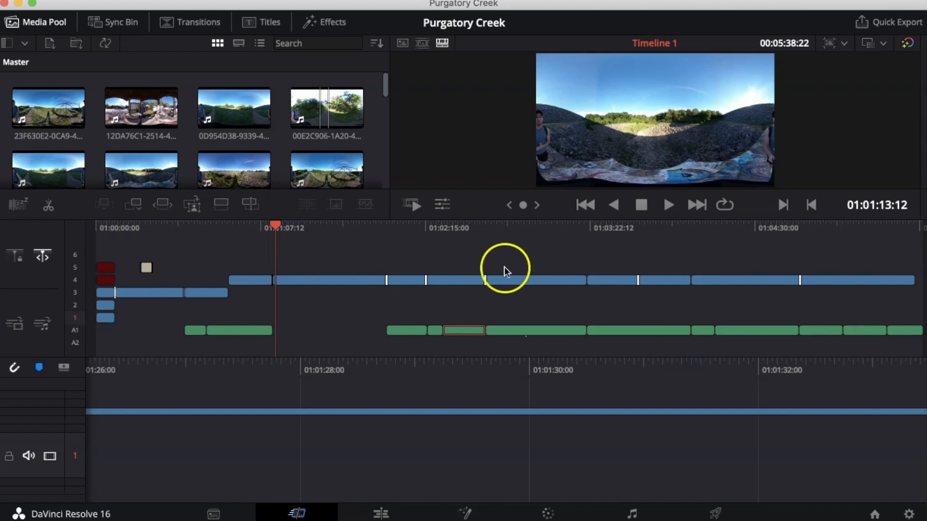
mouse_move(264, 293)
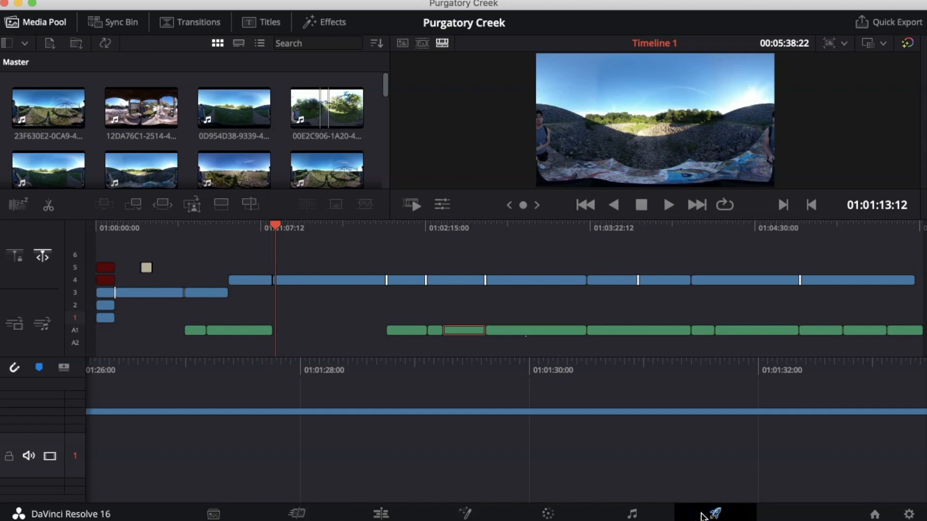
Queue a YouTube-preset render of Timeline 1 at 3840 x 2160 Ultra HD.
click(715, 514)
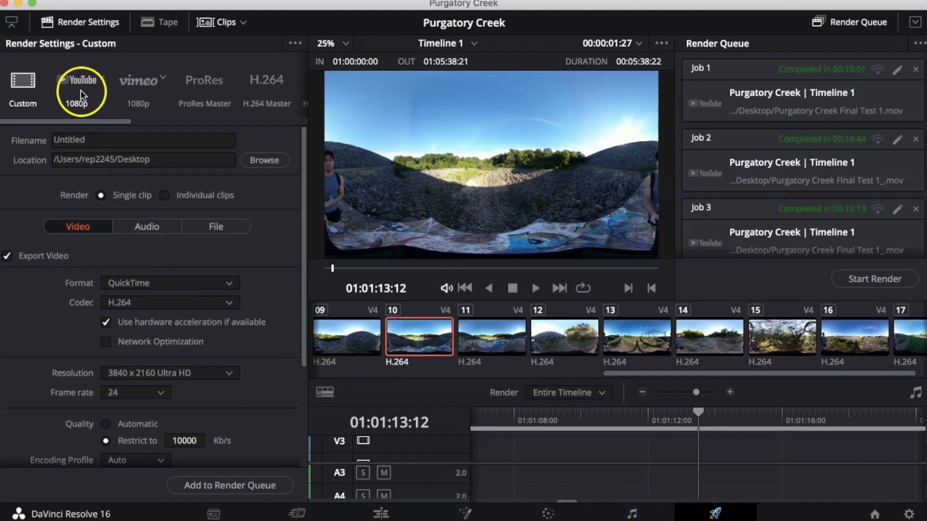
click(80, 82)
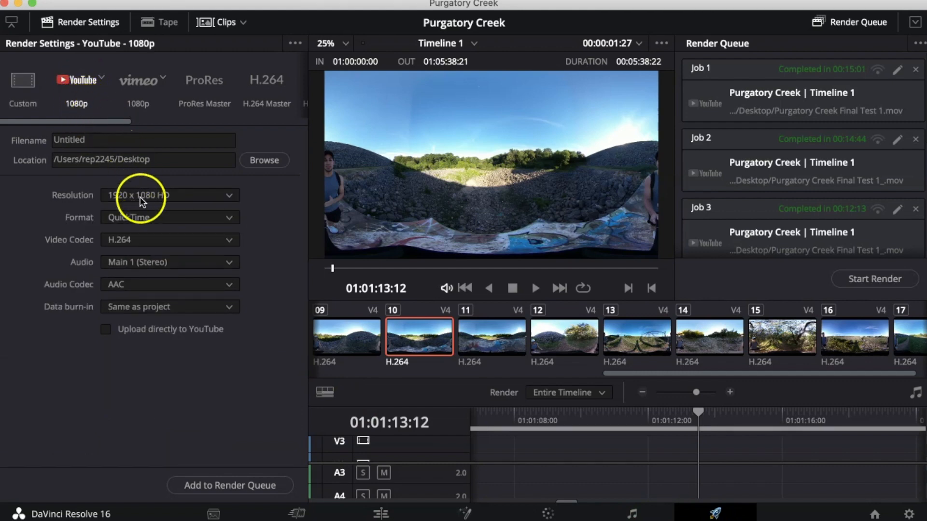
mouse_move(206, 203)
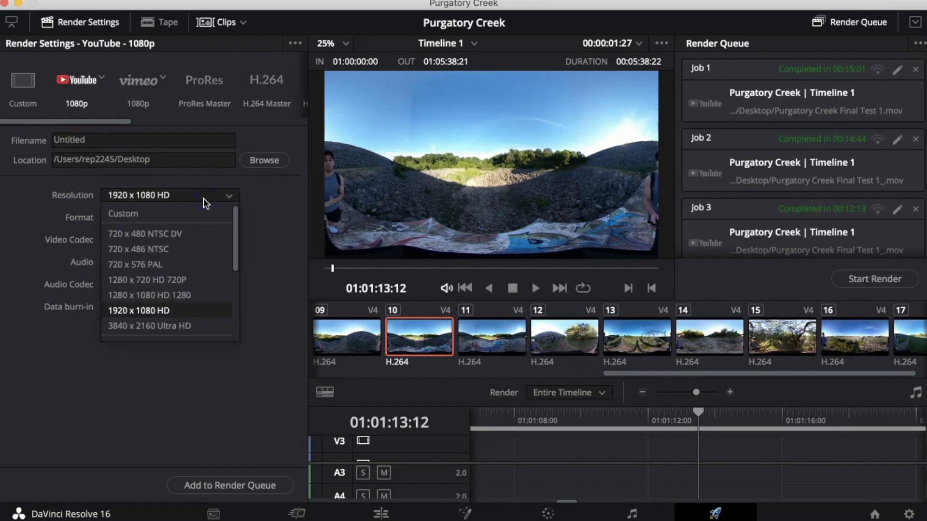
mouse_move(168, 325)
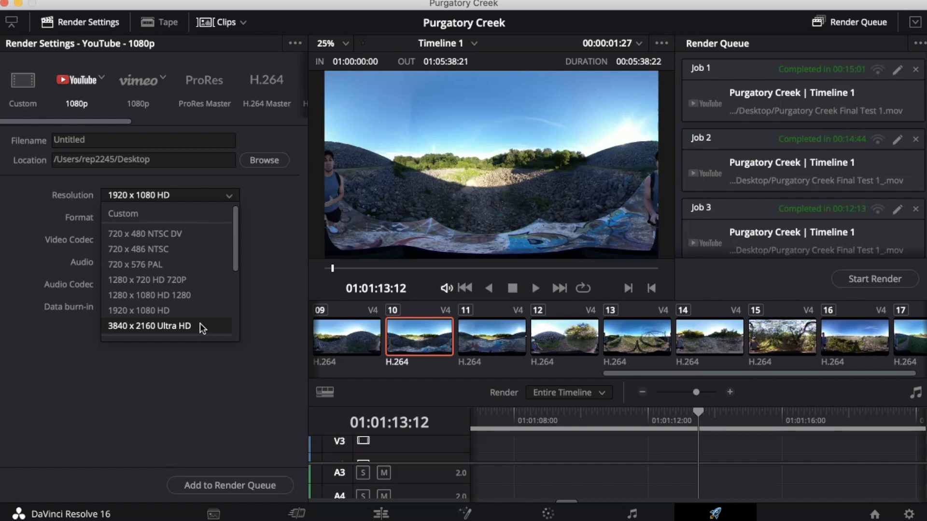
mouse_move(201, 311)
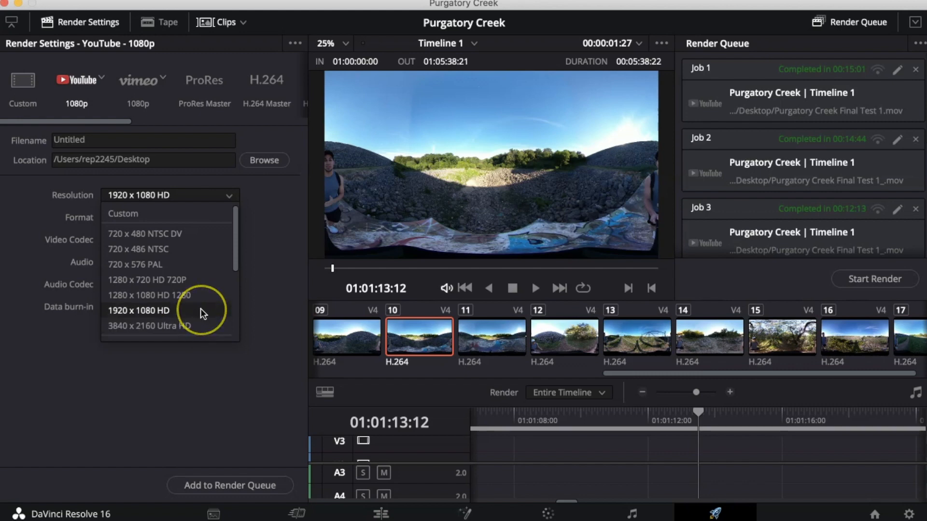
click(149, 326)
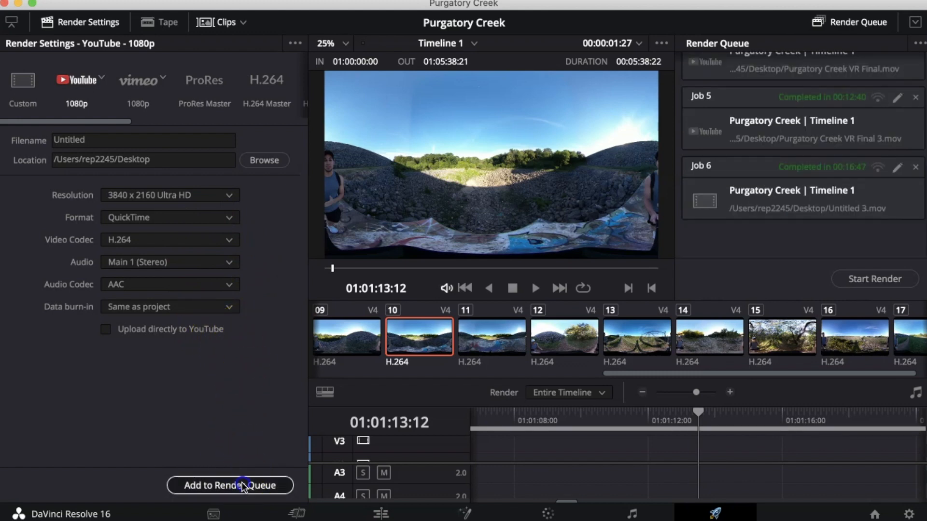
click(230, 485)
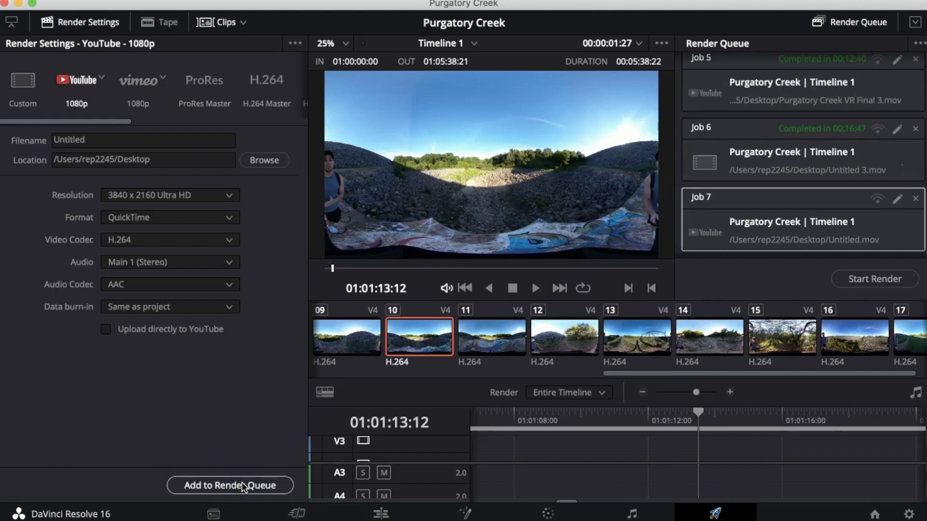